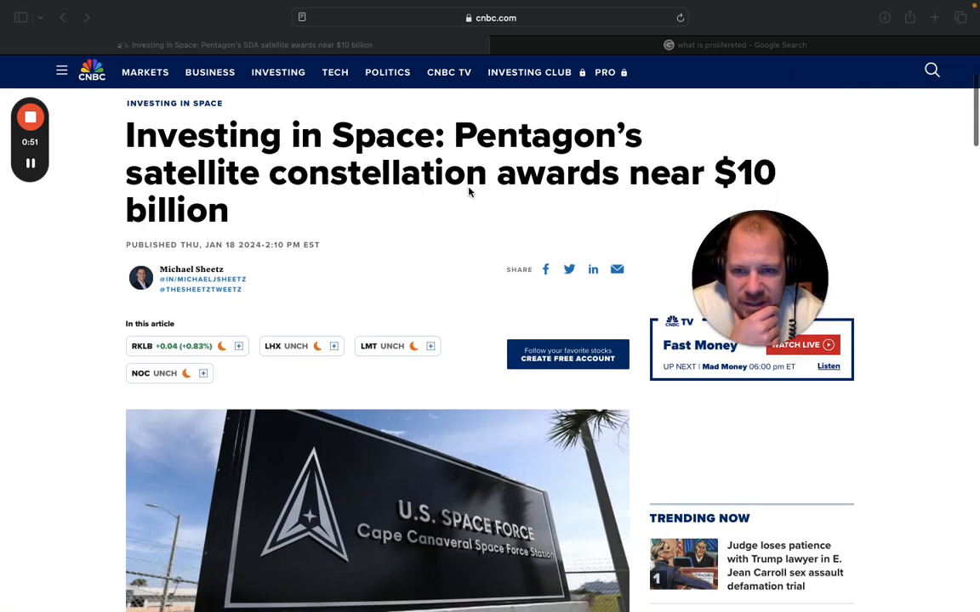
pyautogui.moveTo(657, 249)
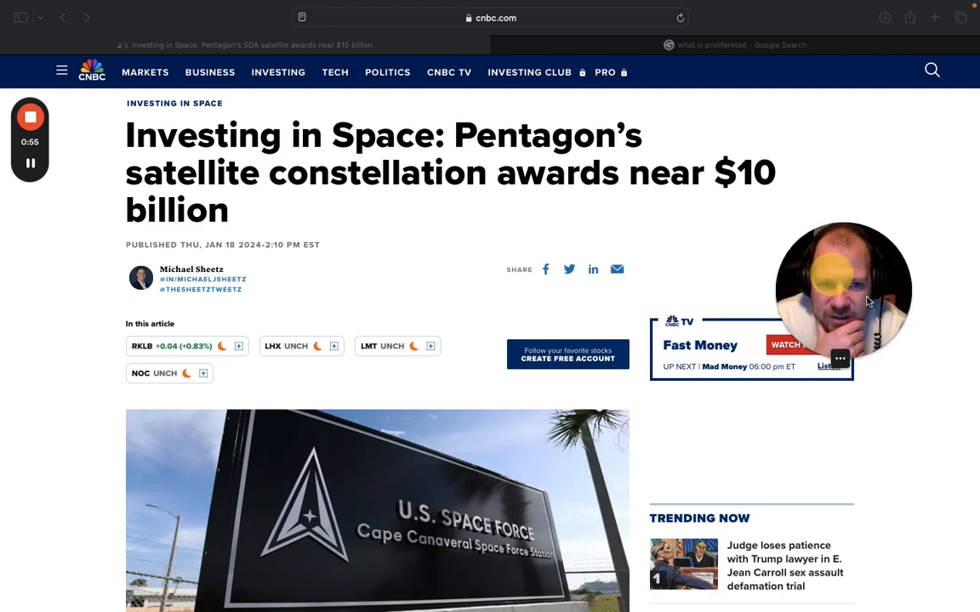
# Scroll past the headline and Space Force photo to the Overview: PWSA Sweepstakes heading.
pyautogui.scroll(-3)
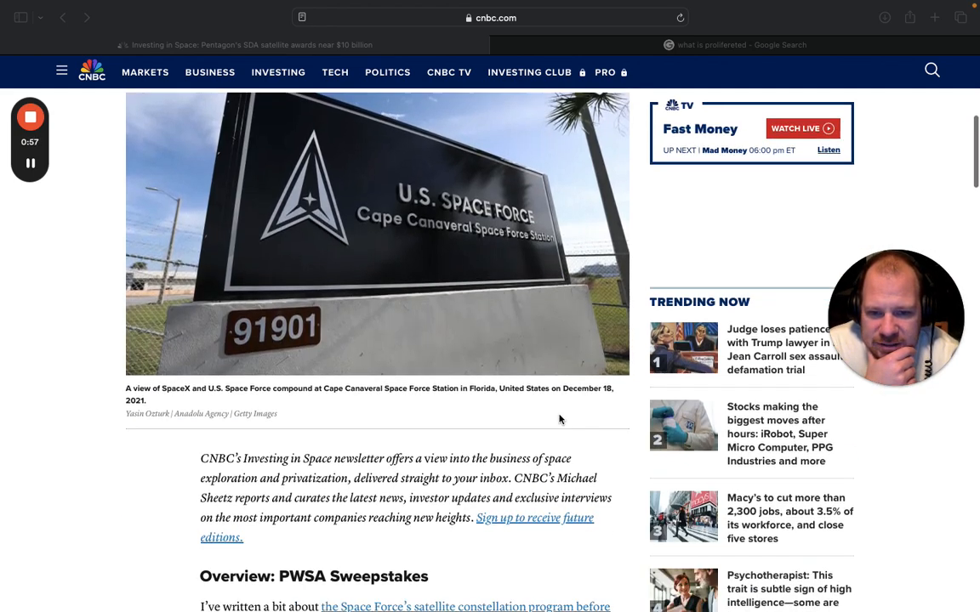
pyautogui.scroll(-3)
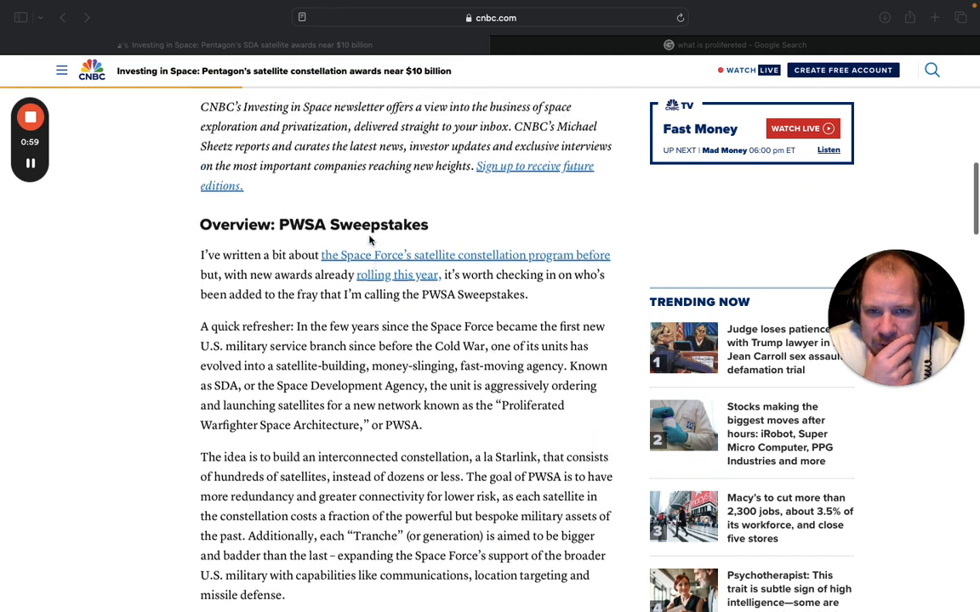
pyautogui.scroll(-3)
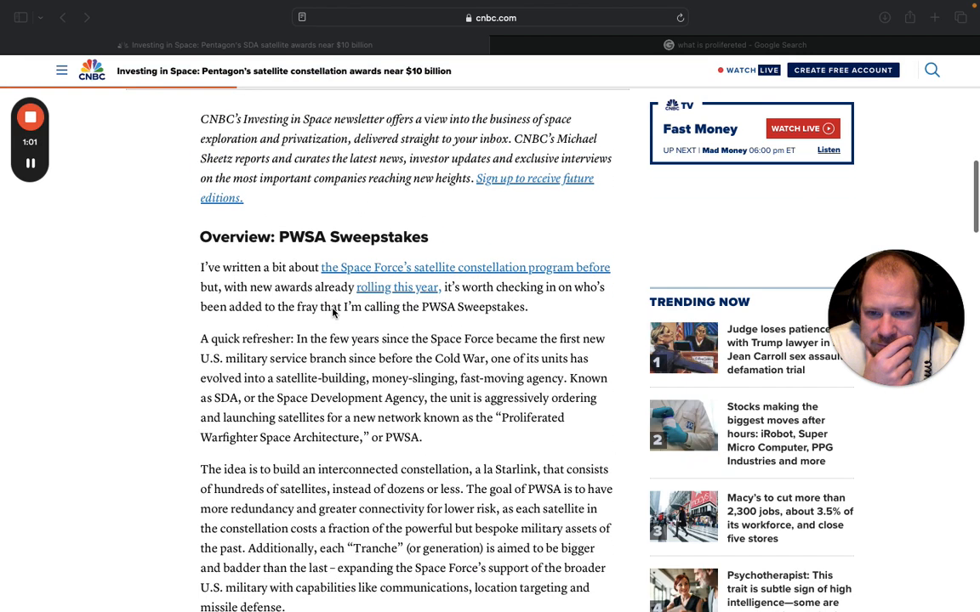
pyautogui.scroll(-3)
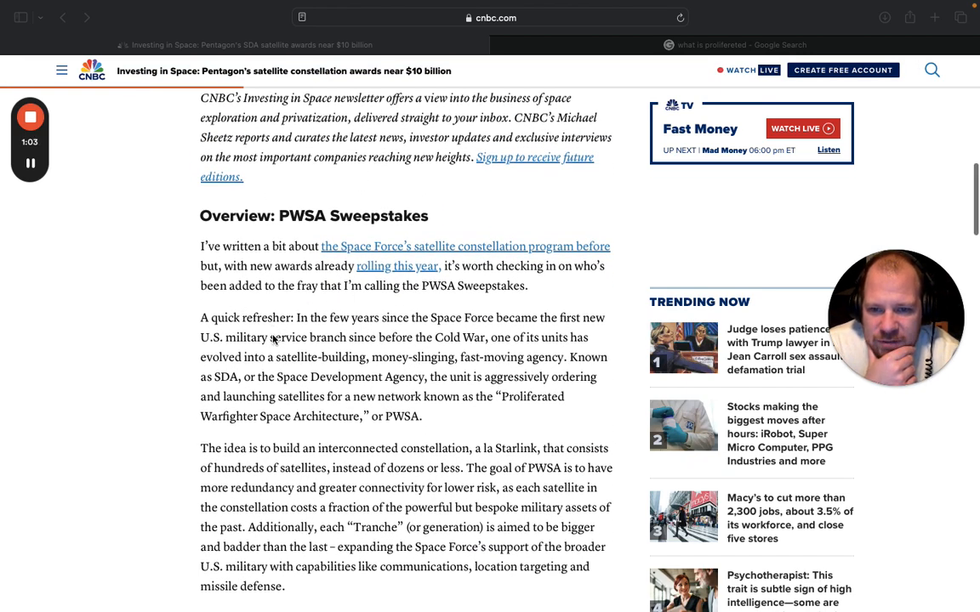
pyautogui.scroll(-3)
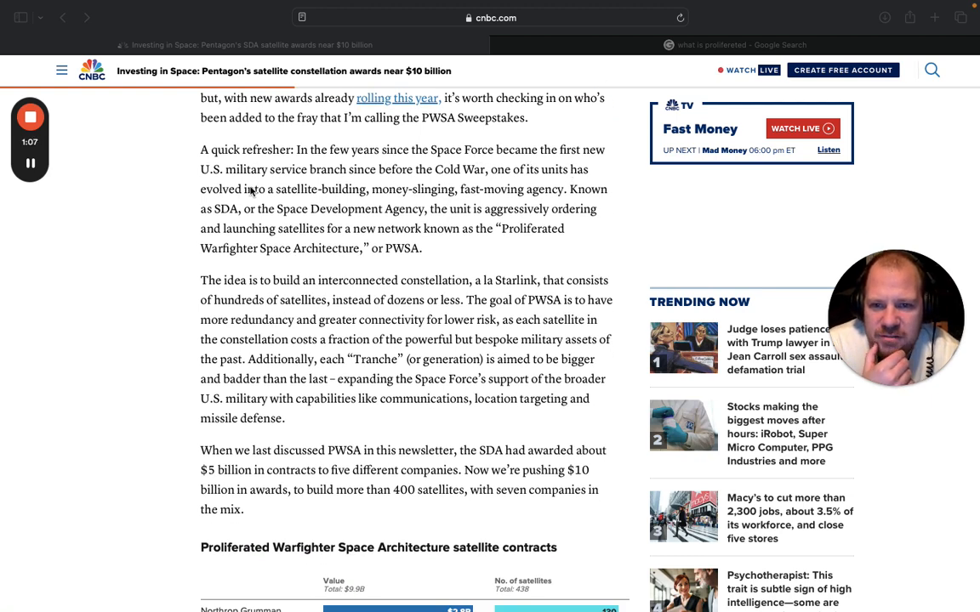
pyautogui.moveTo(375, 183)
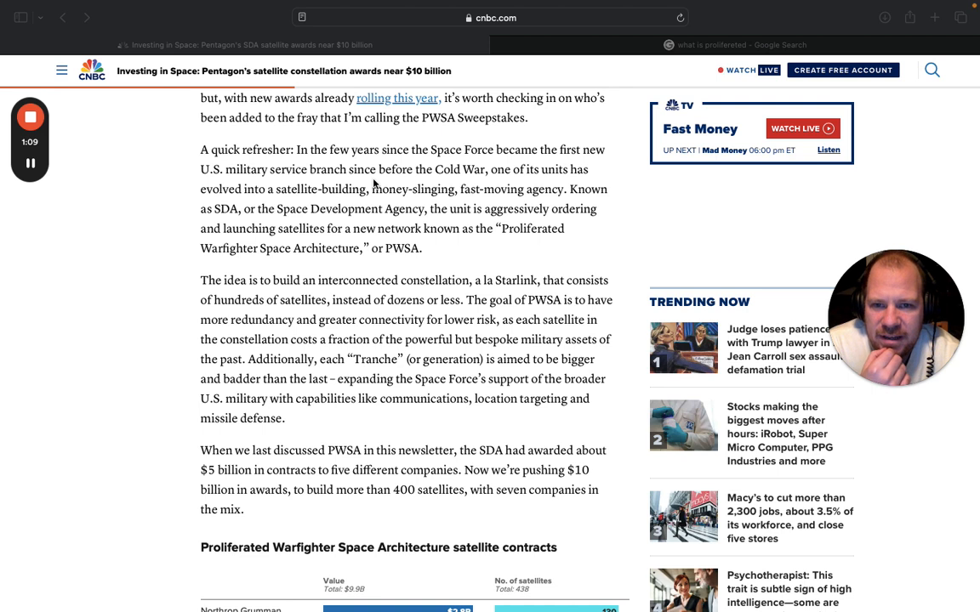
pyautogui.moveTo(572, 196)
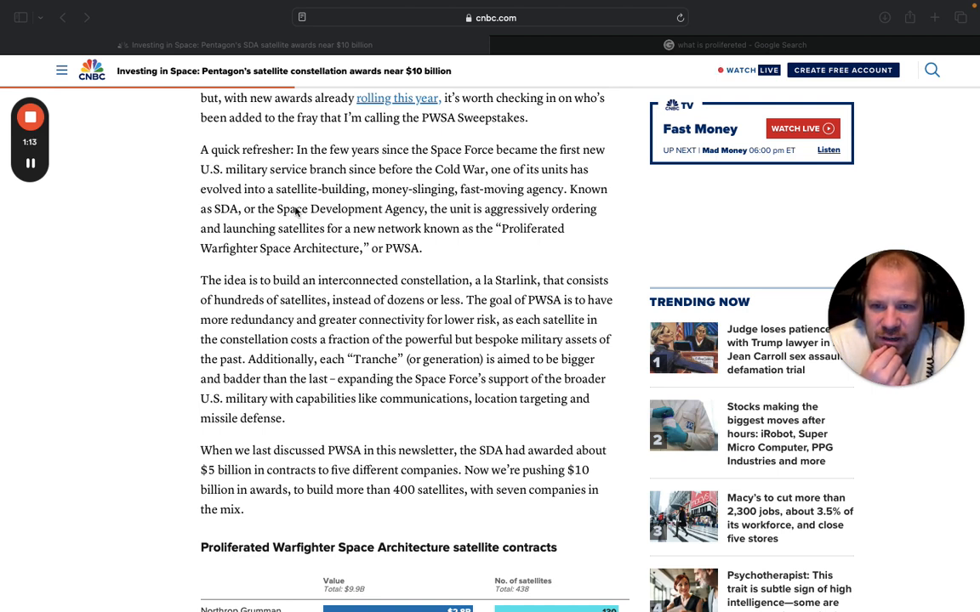
pyautogui.moveTo(455, 204)
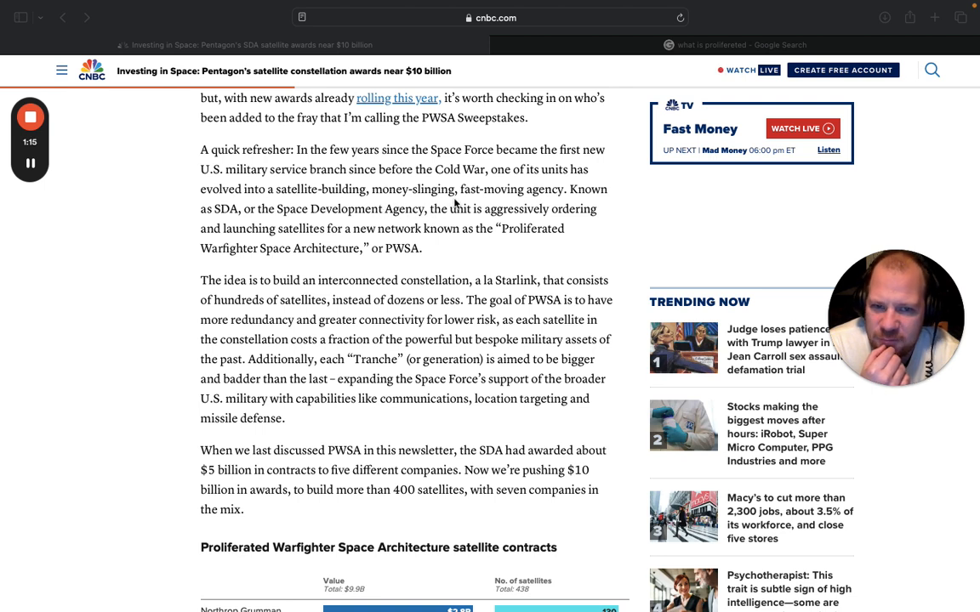
pyautogui.moveTo(237, 238)
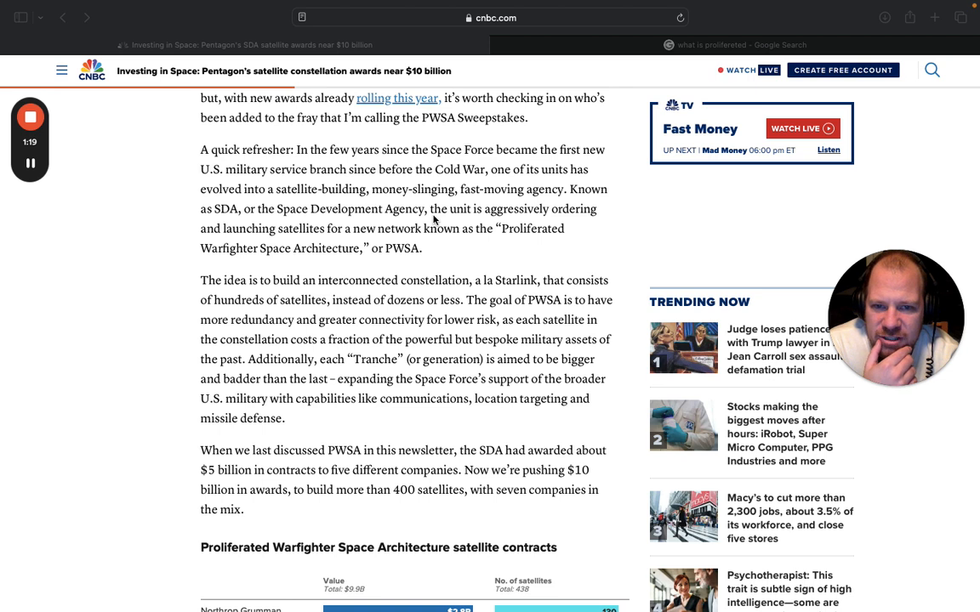
pyautogui.moveTo(591, 228)
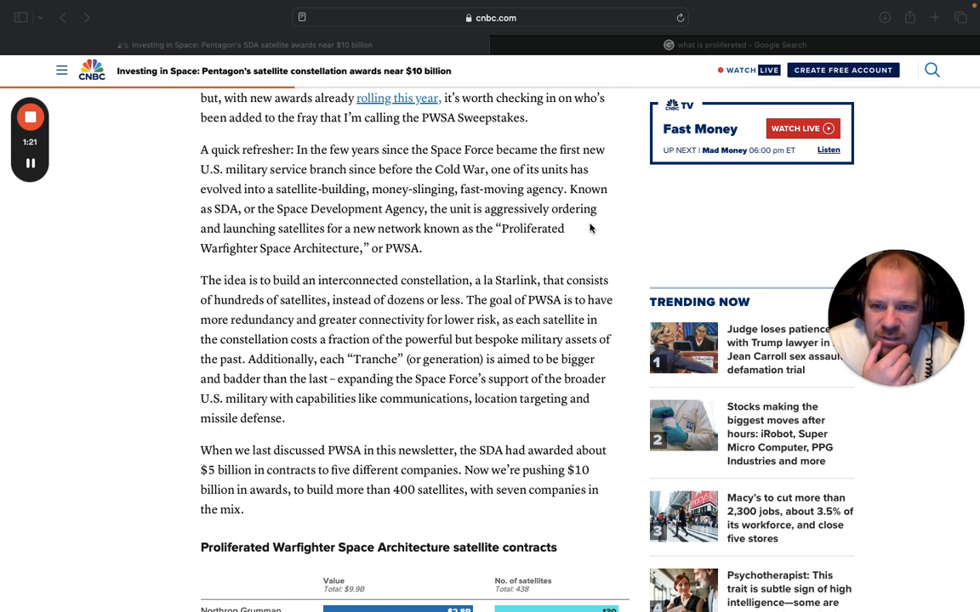
pyautogui.moveTo(388, 238)
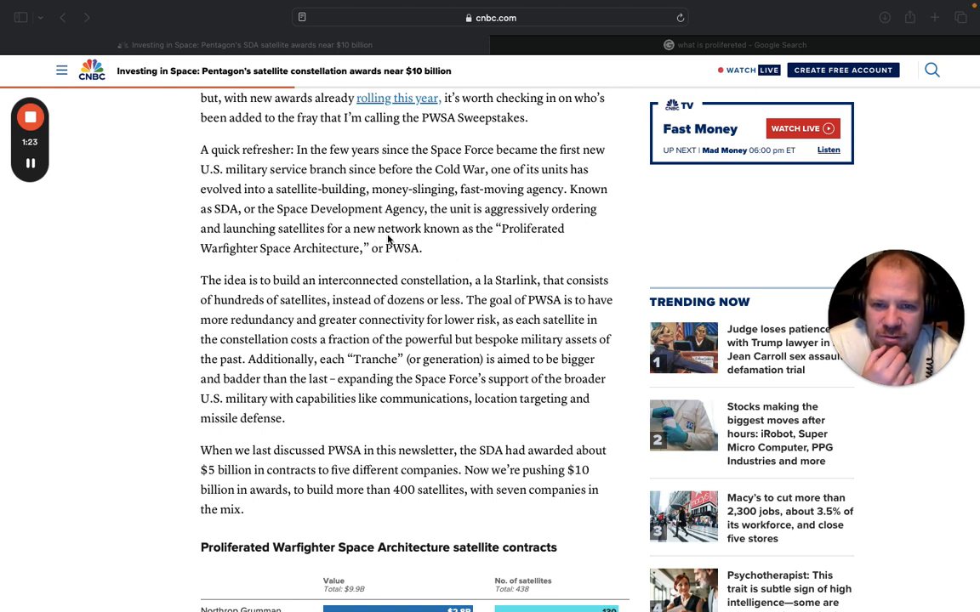
pyautogui.moveTo(278, 271)
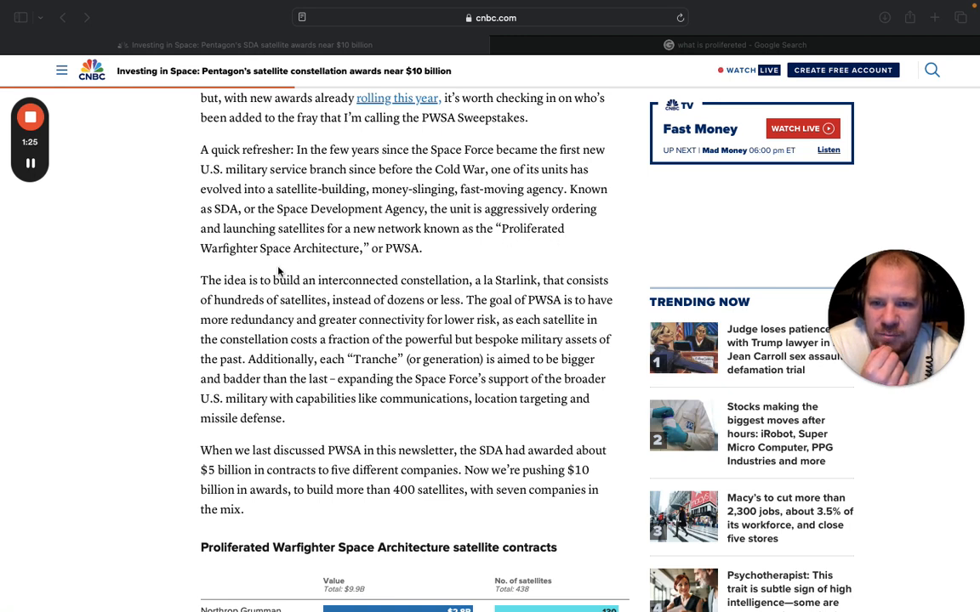
pyautogui.moveTo(314, 281)
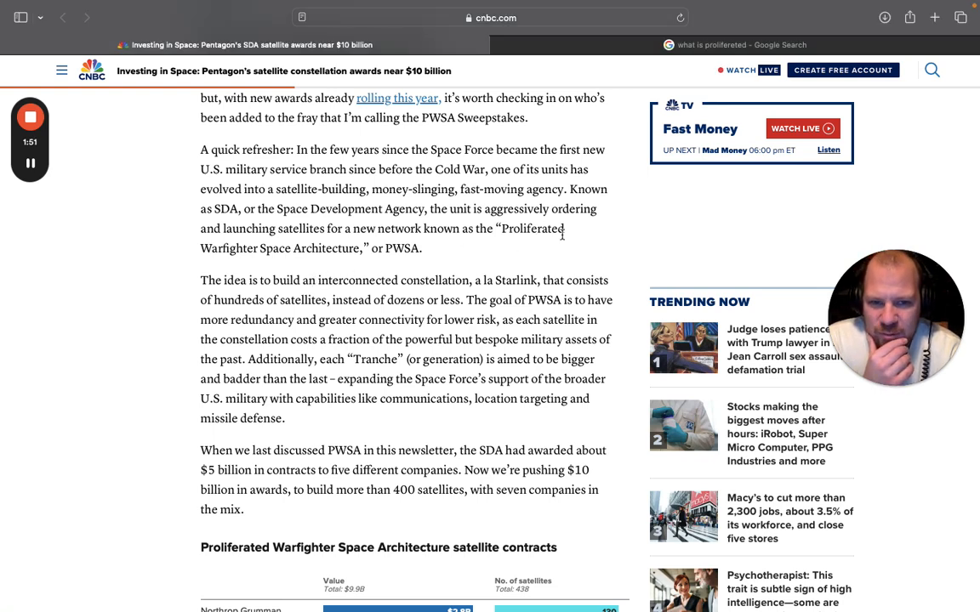
# Click the page, then scroll to the chart's Northrop Grumman and Lockheed Martin rows.
pyautogui.click(740, 45)
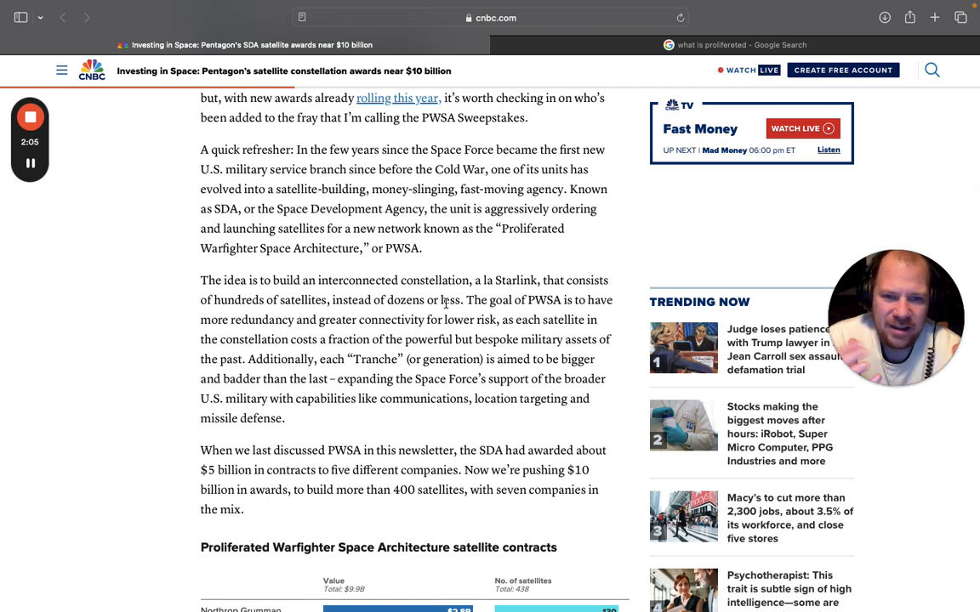
pyautogui.moveTo(397, 337)
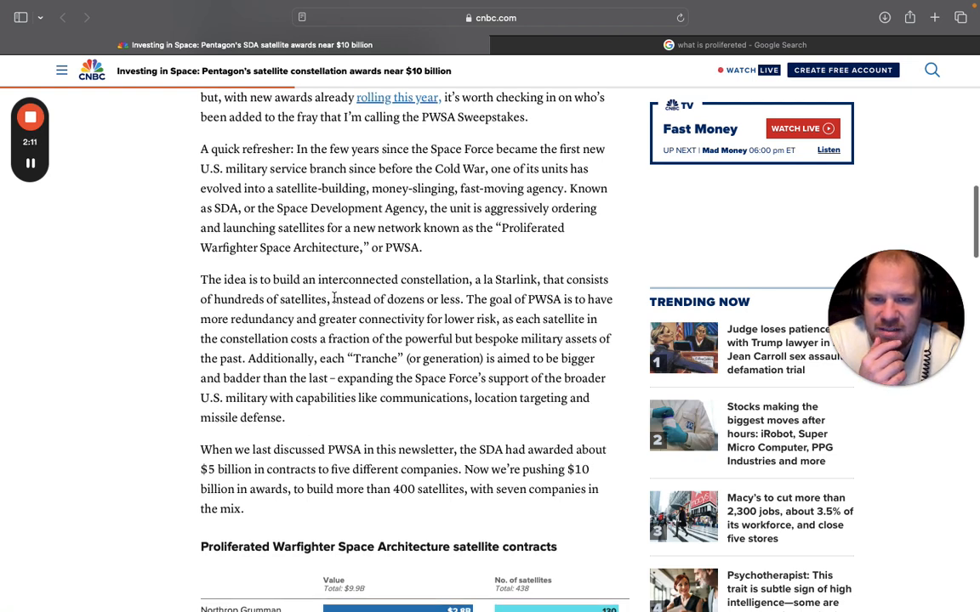
pyautogui.scroll(-3)
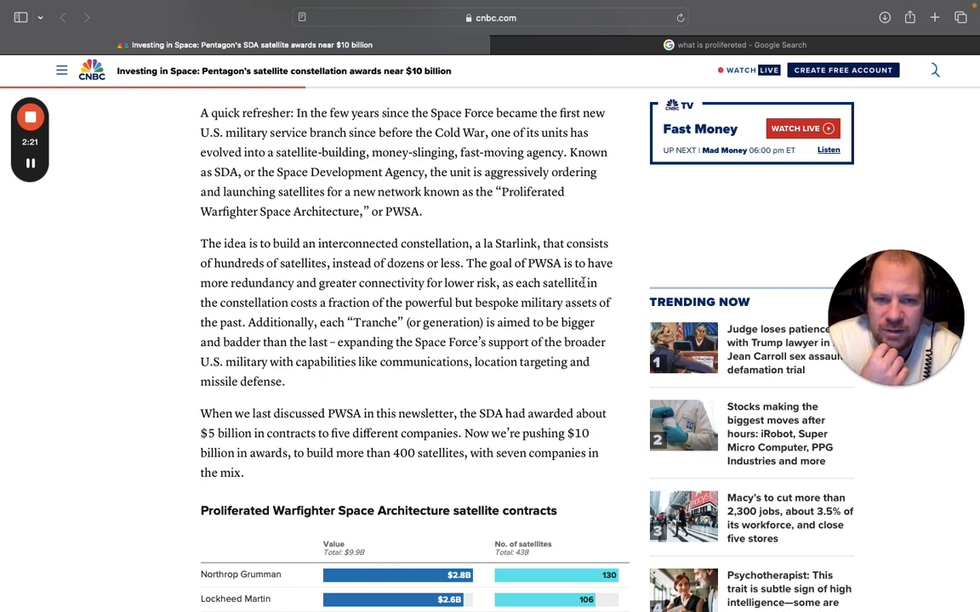
# Scroll further to reveal the L3Harris and York Space rows of the contracts chart.
pyautogui.scroll(-3)
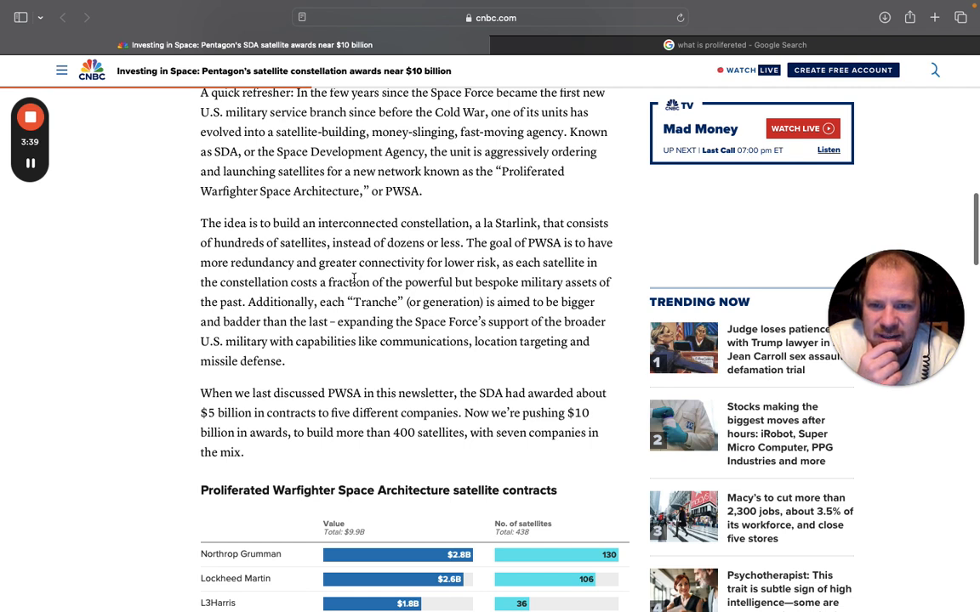
pyautogui.moveTo(331, 296)
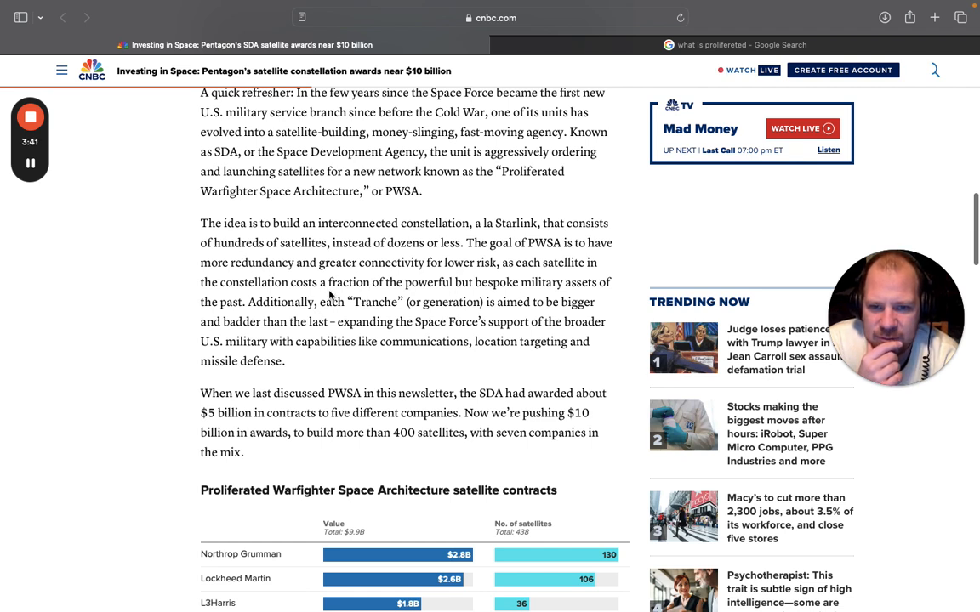
pyautogui.moveTo(339, 321)
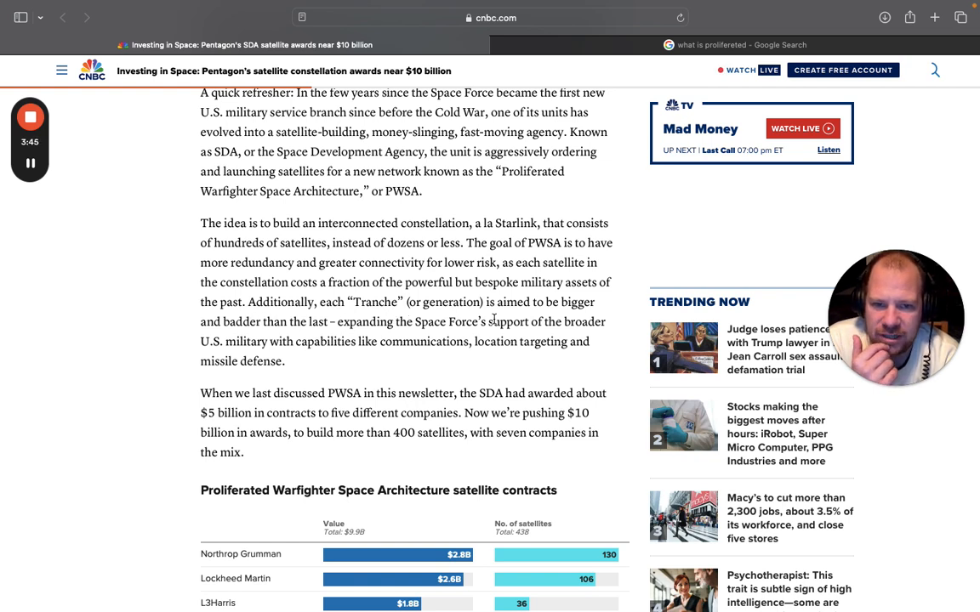
pyautogui.scroll(-3)
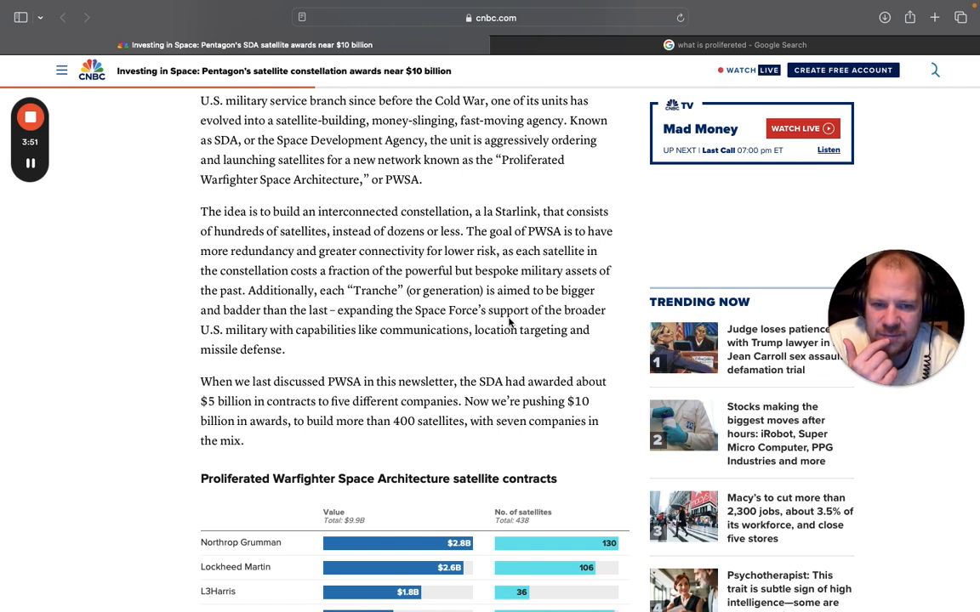
pyautogui.scroll(-3)
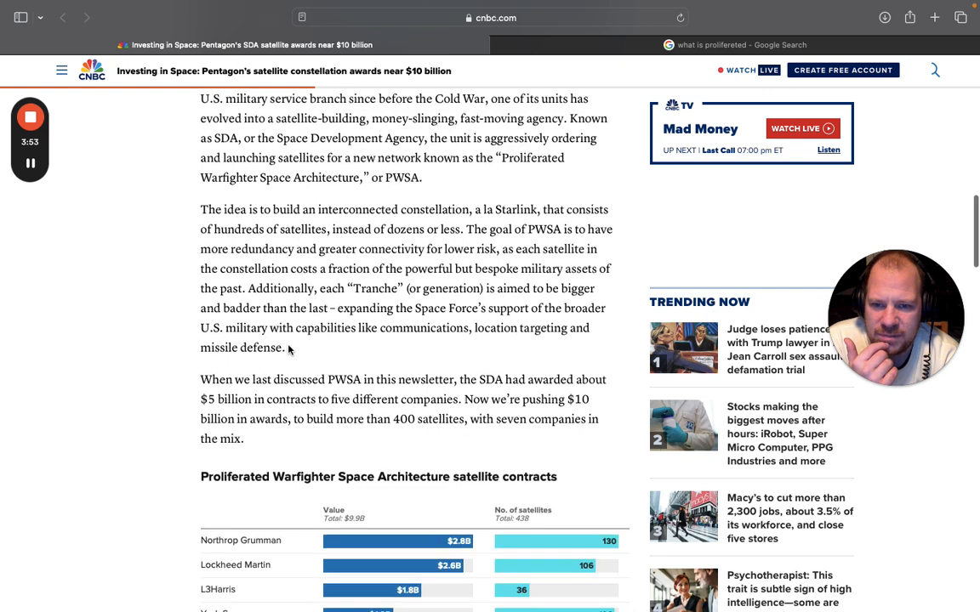
pyautogui.scroll(-3)
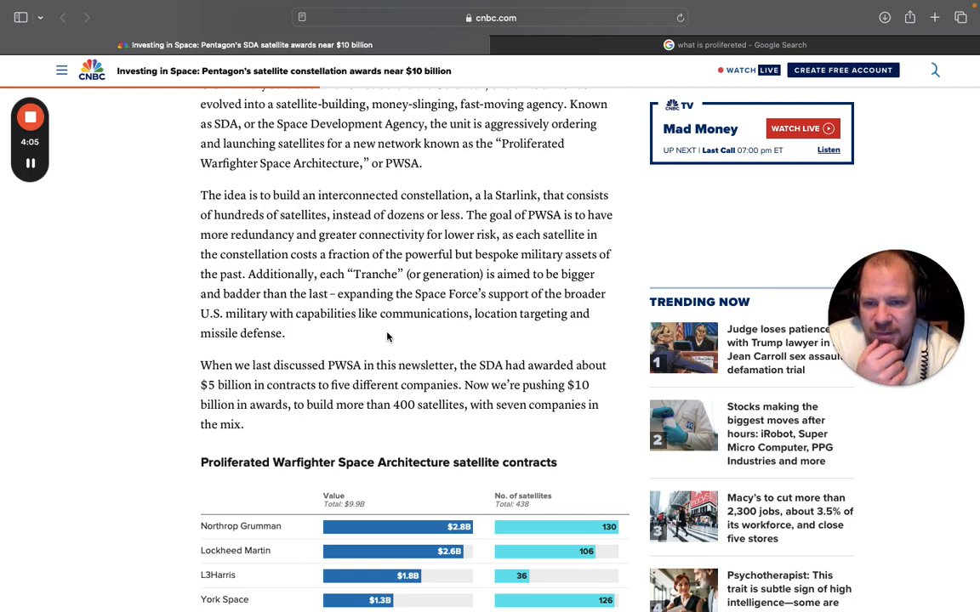
# Scroll through the full seven-company contracts chart to the paragraph on current winners.
pyautogui.scroll(-3)
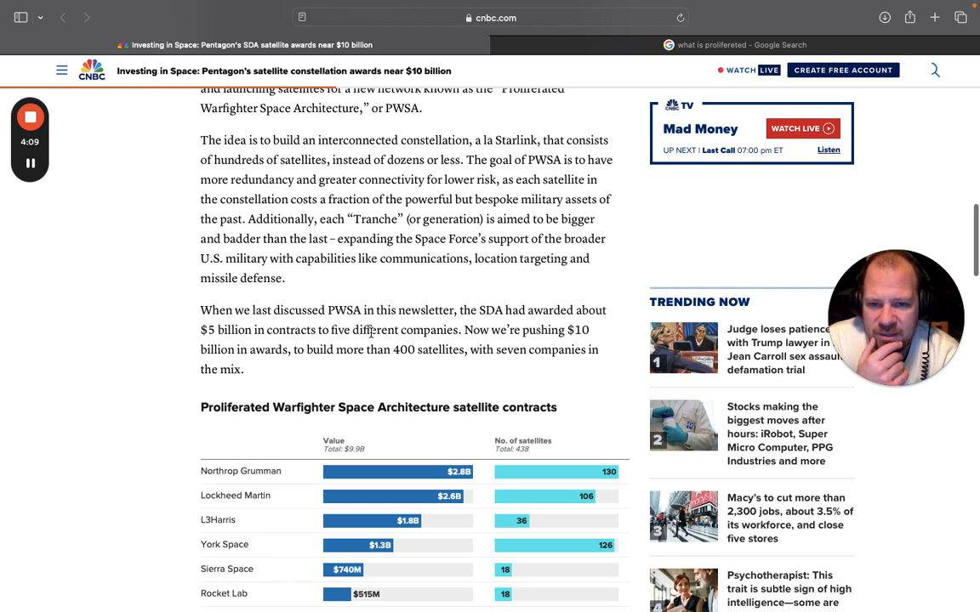
pyautogui.moveTo(504, 374)
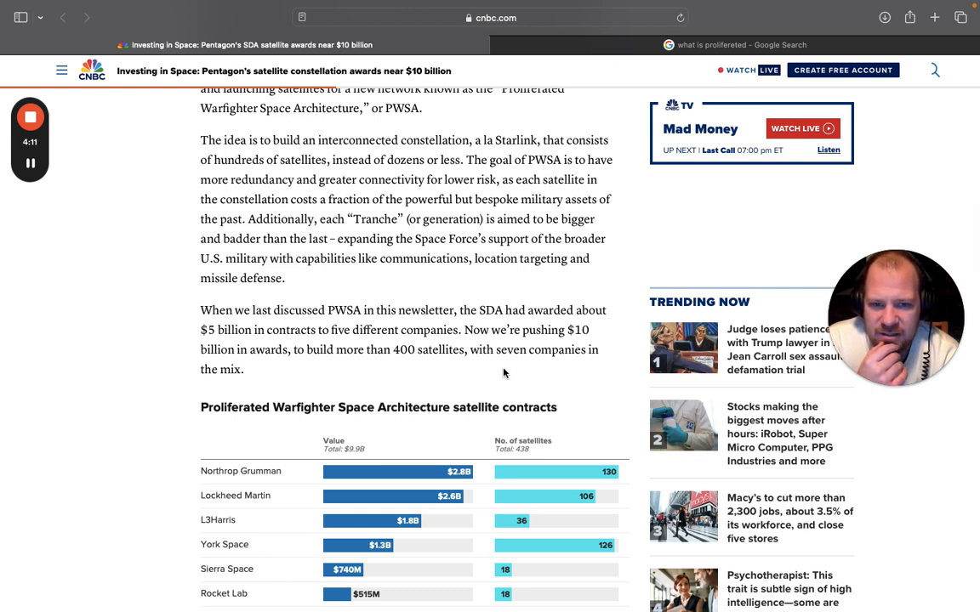
pyautogui.scroll(-3)
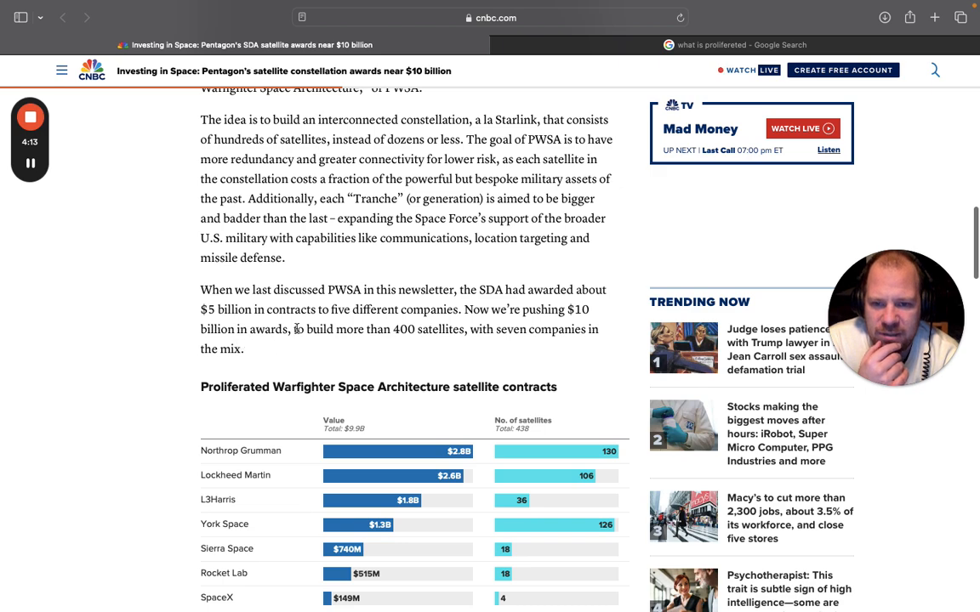
pyautogui.scroll(-3)
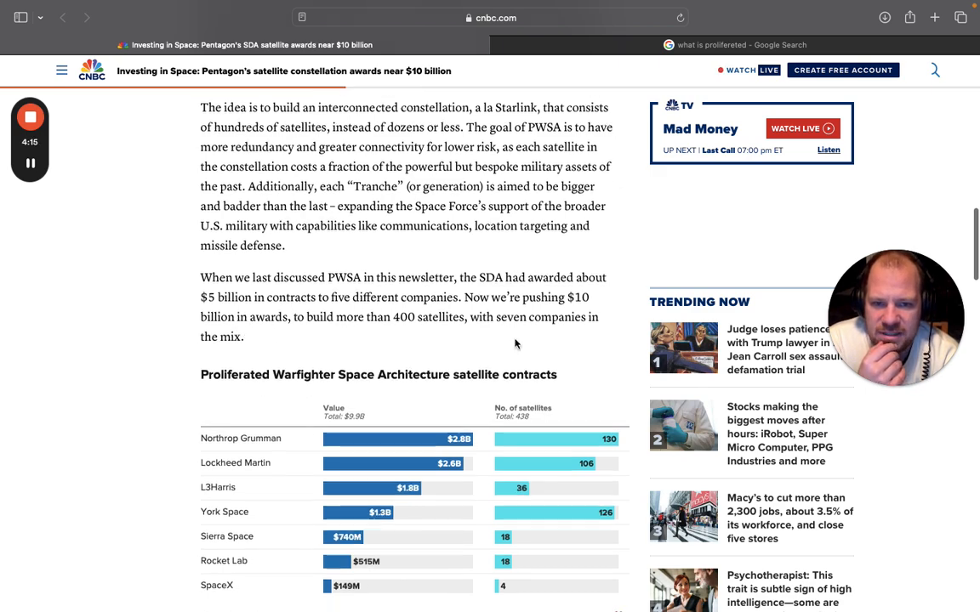
pyautogui.scroll(-3)
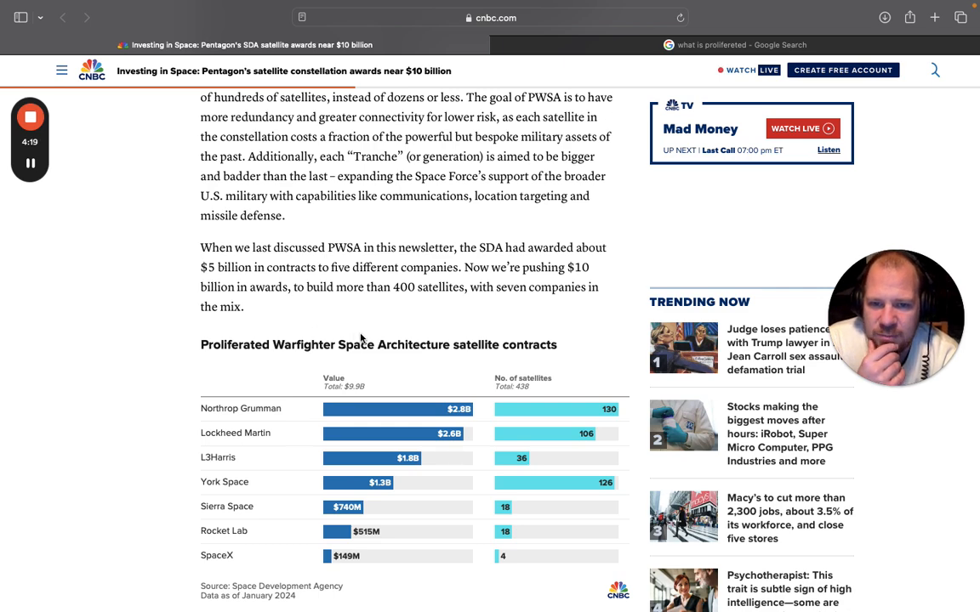
pyautogui.scroll(-3)
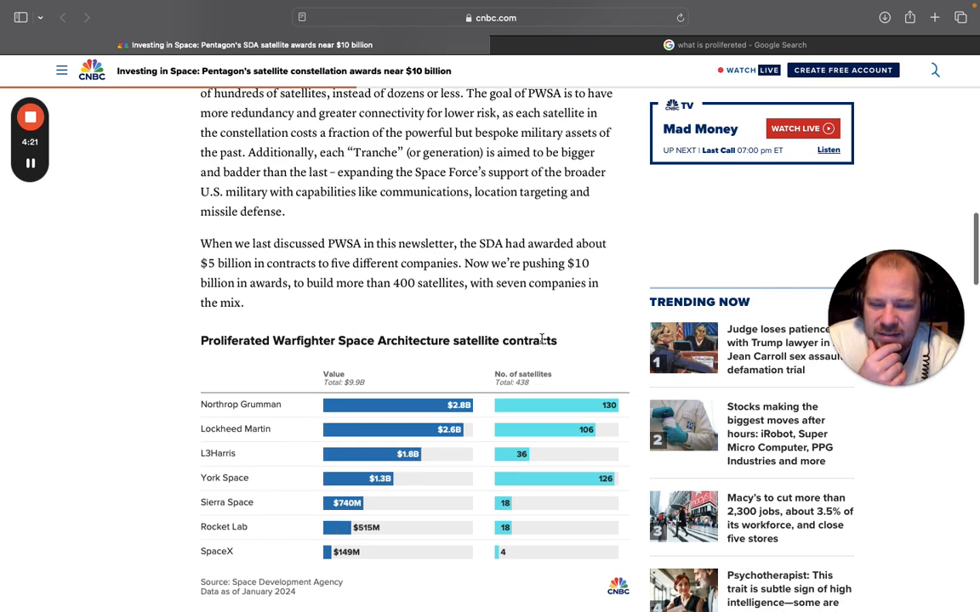
pyautogui.scroll(-3)
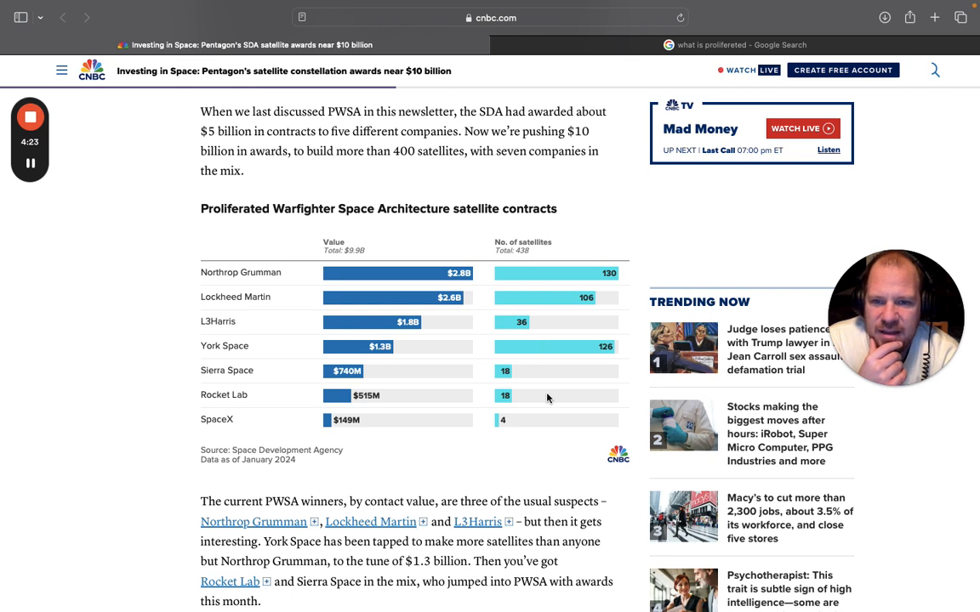
pyautogui.moveTo(521, 365)
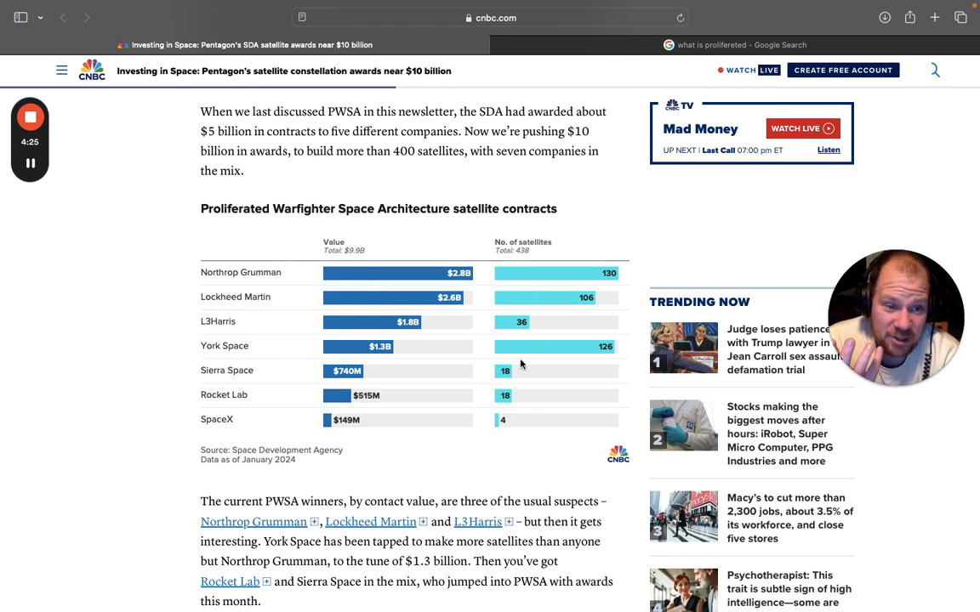
pyautogui.moveTo(359, 298)
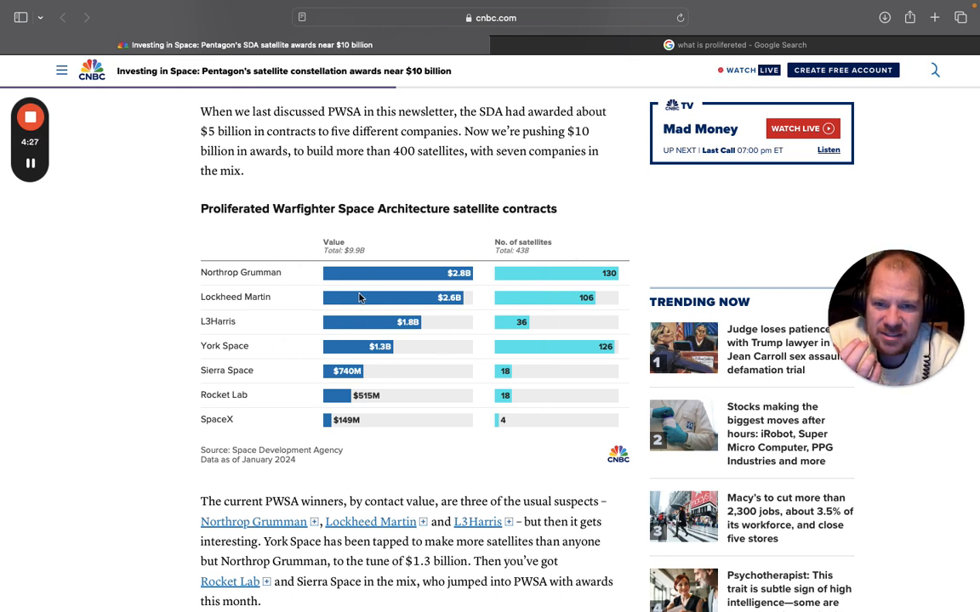
pyautogui.scroll(-3)
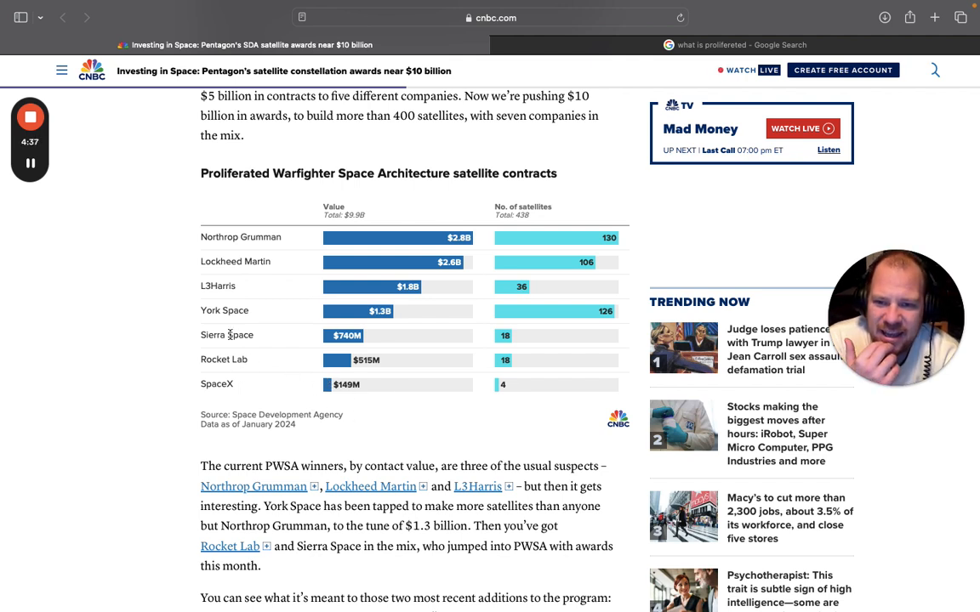
pyautogui.scroll(-3)
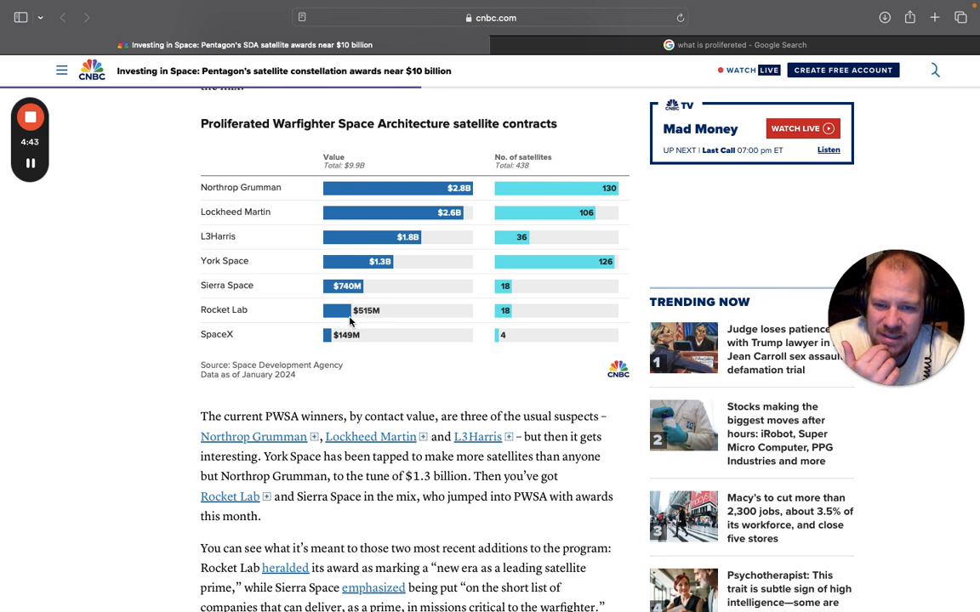
pyautogui.moveTo(365, 237)
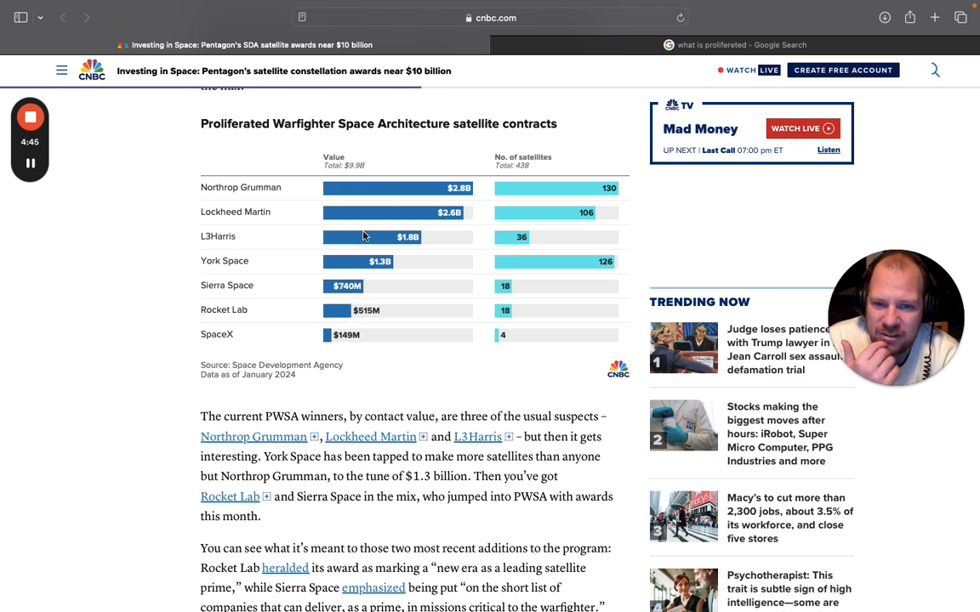
pyautogui.moveTo(355, 271)
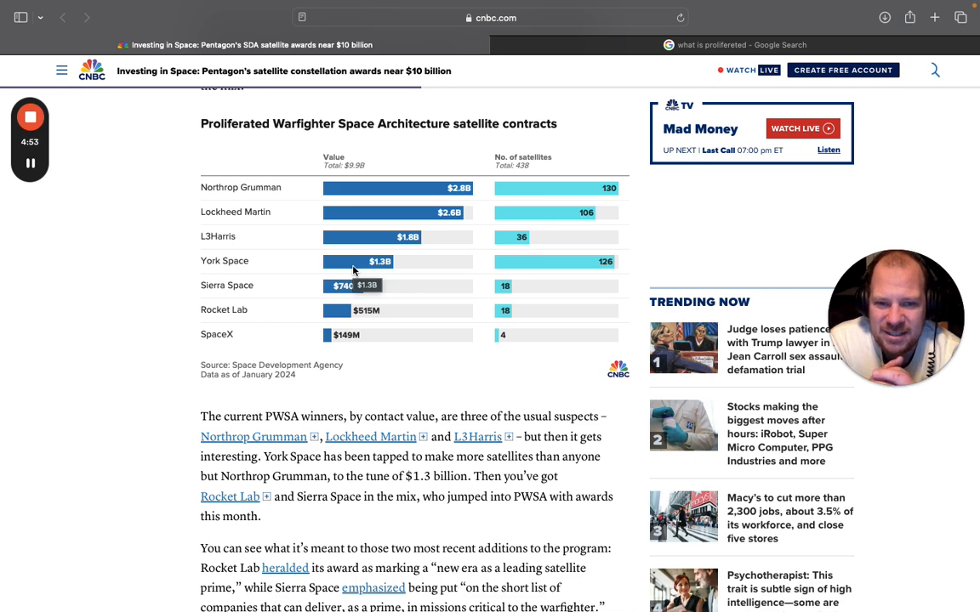
pyautogui.scroll(-3)
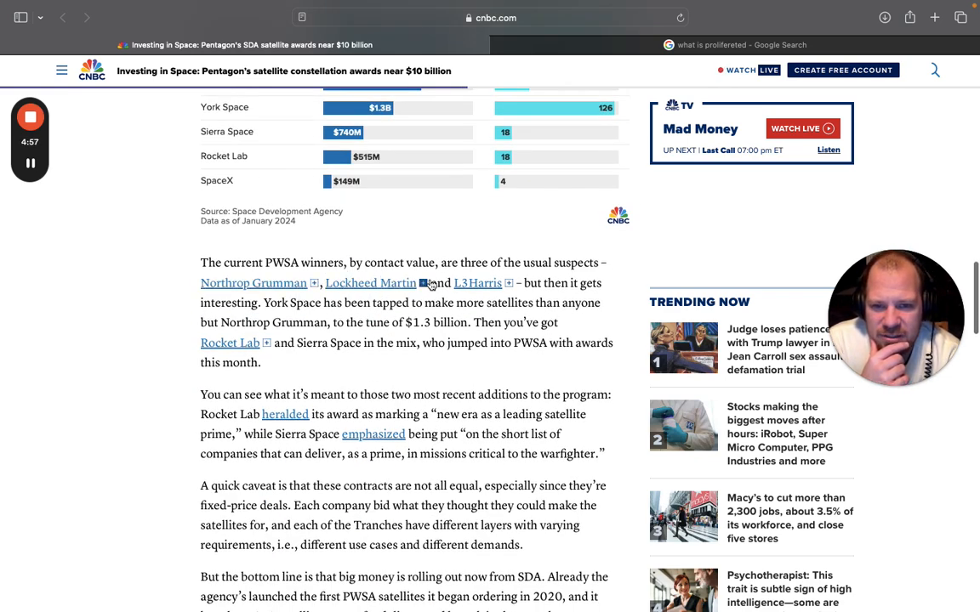
# Read down through the fixed-price caveat, SDA funding and Replenishment paragraphs.
pyautogui.scroll(-3)
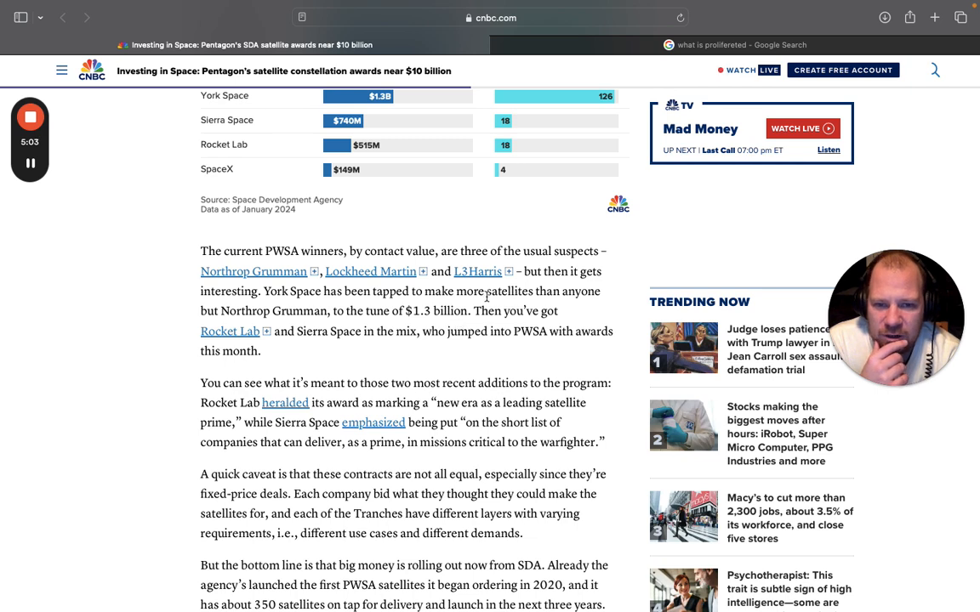
pyautogui.moveTo(555, 307)
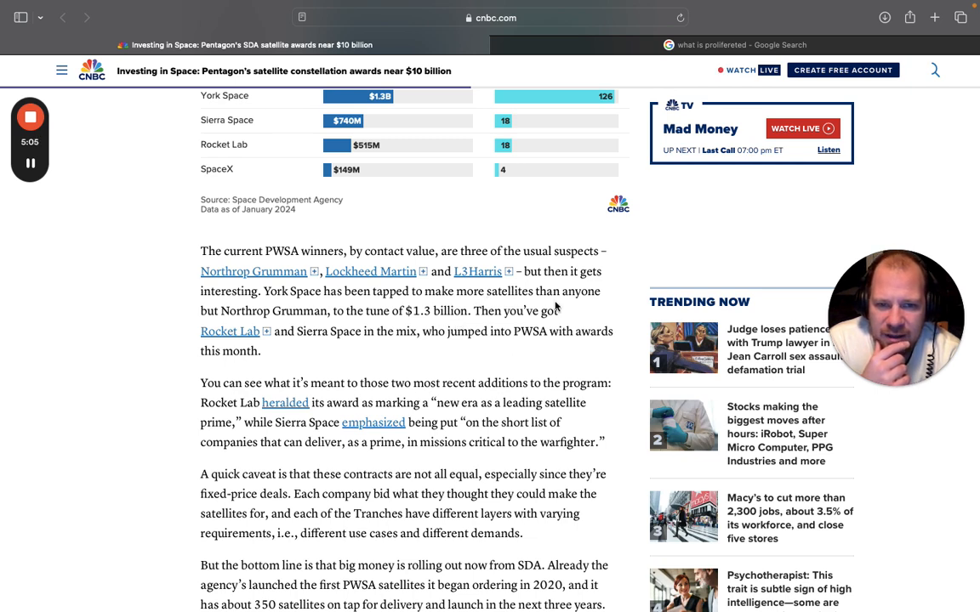
pyautogui.scroll(-3)
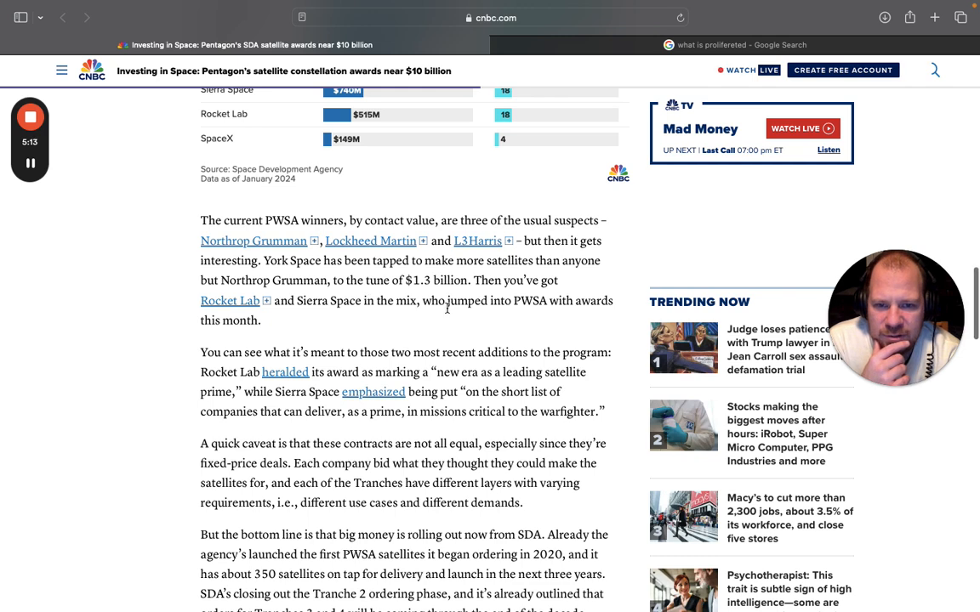
pyautogui.scroll(-3)
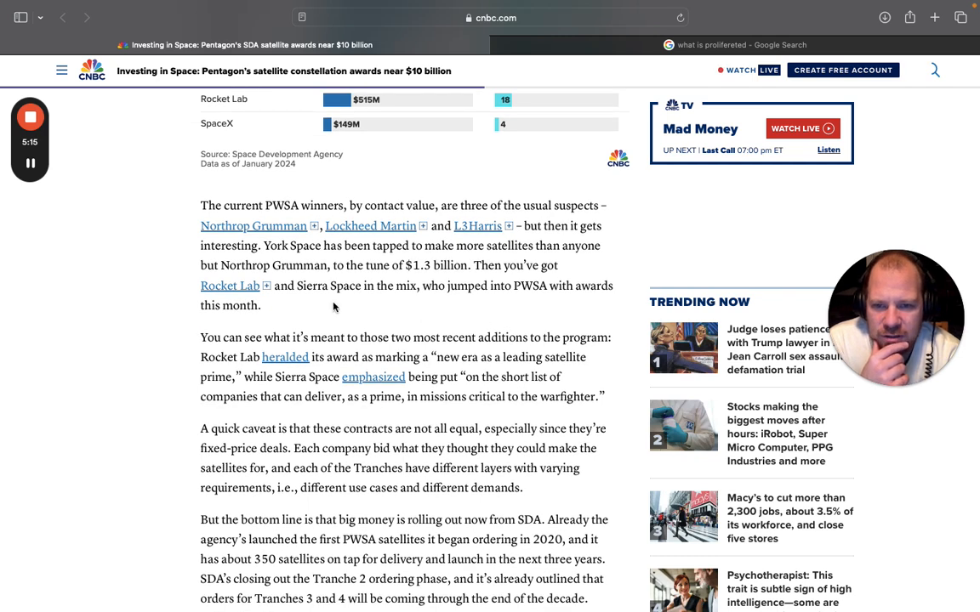
pyautogui.moveTo(468, 327)
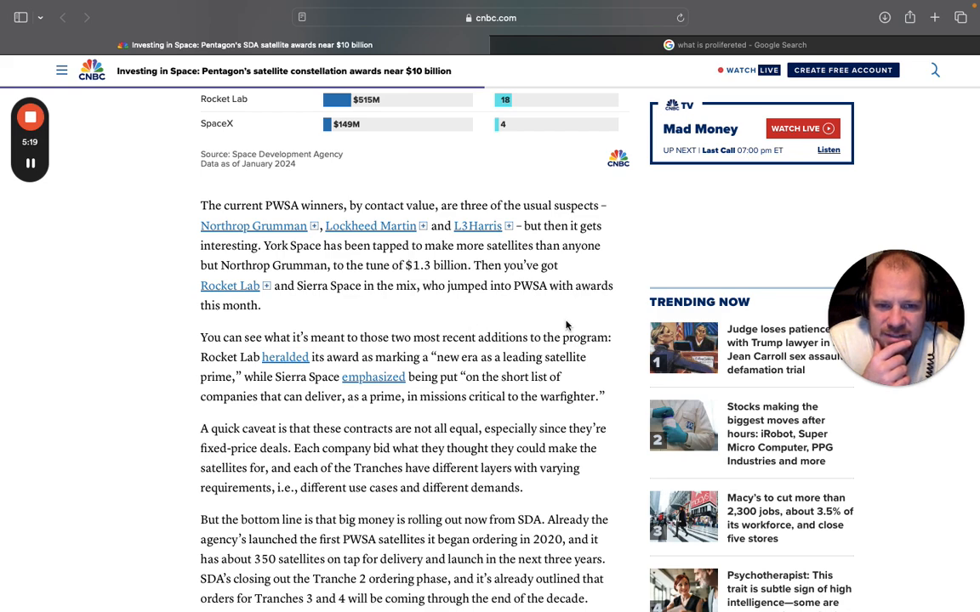
pyautogui.scroll(-3)
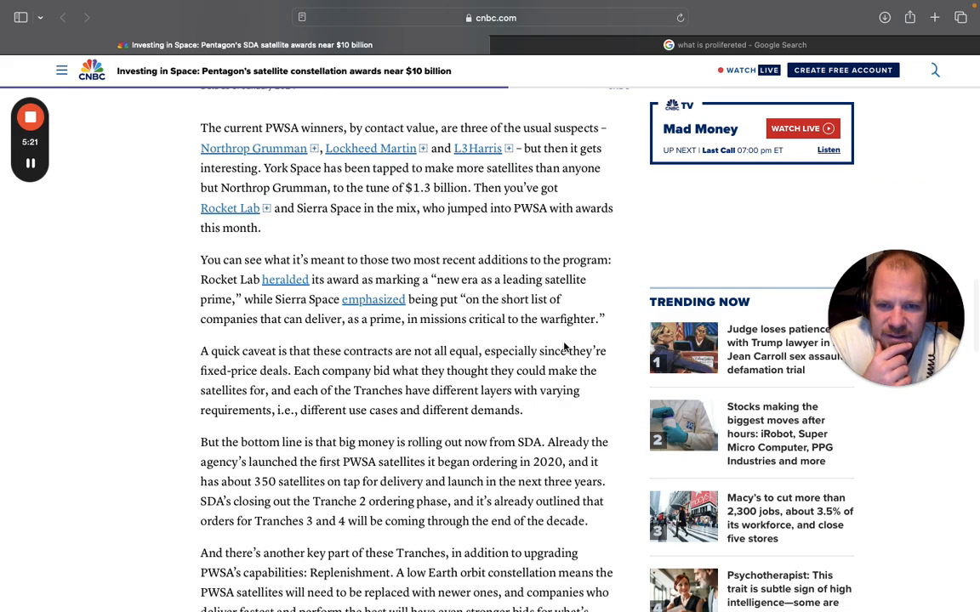
pyautogui.scroll(-3)
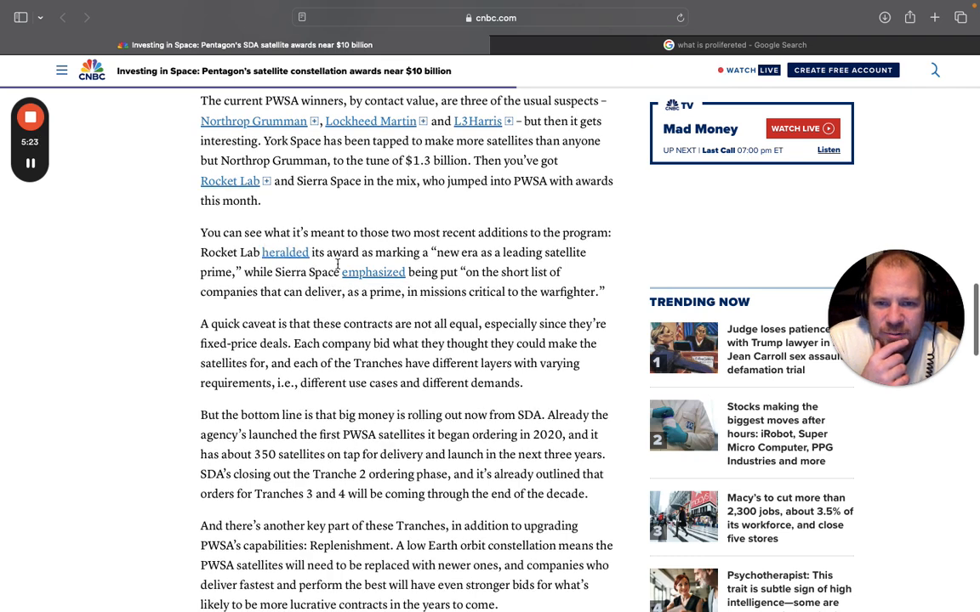
pyautogui.moveTo(434, 253)
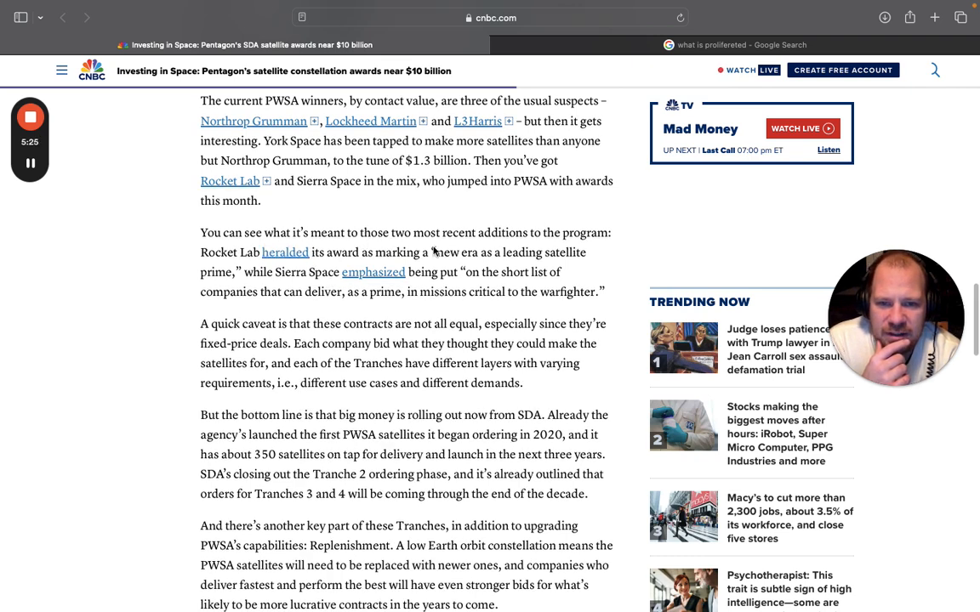
pyautogui.moveTo(332, 270)
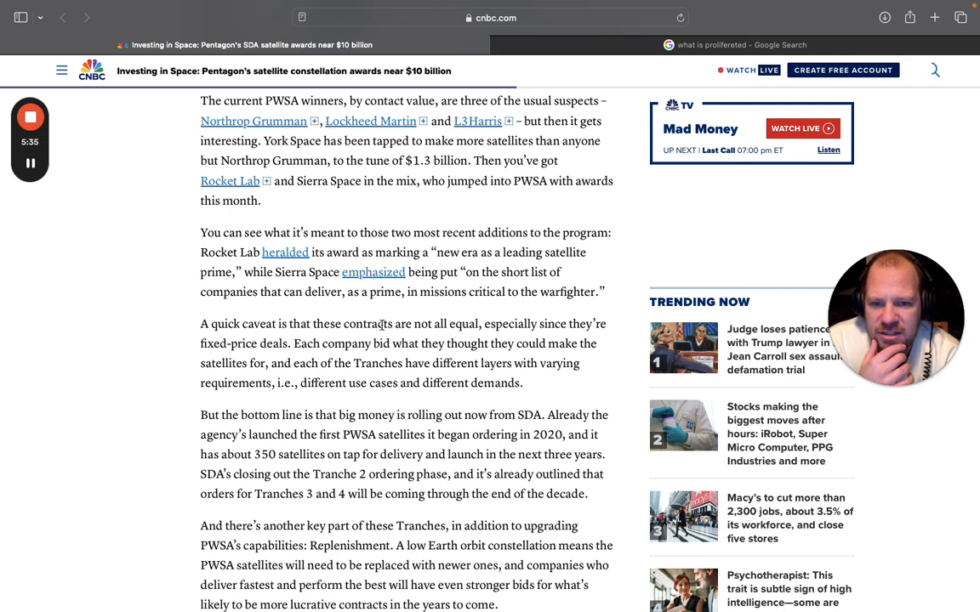
pyautogui.scroll(-3)
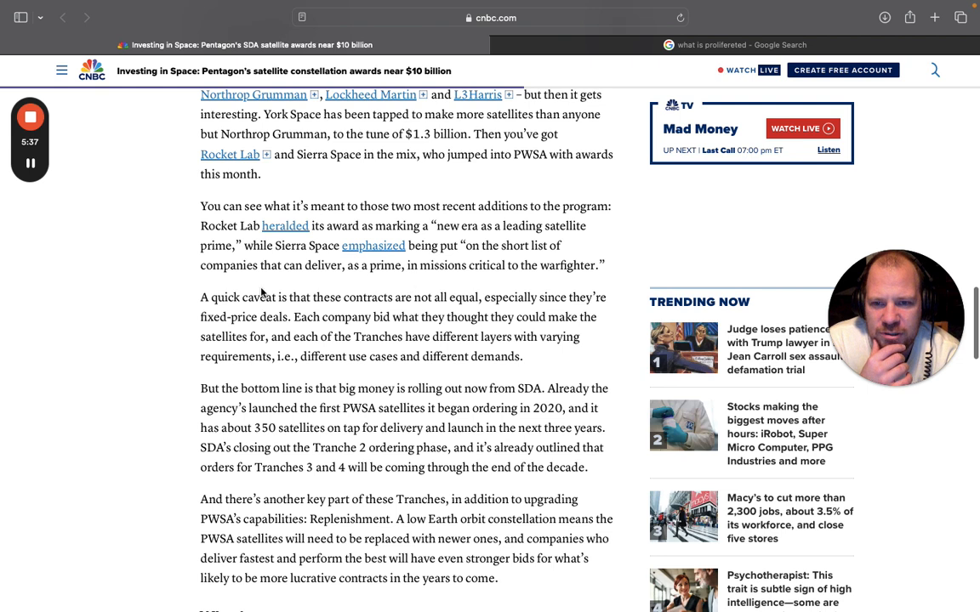
pyautogui.moveTo(432, 284)
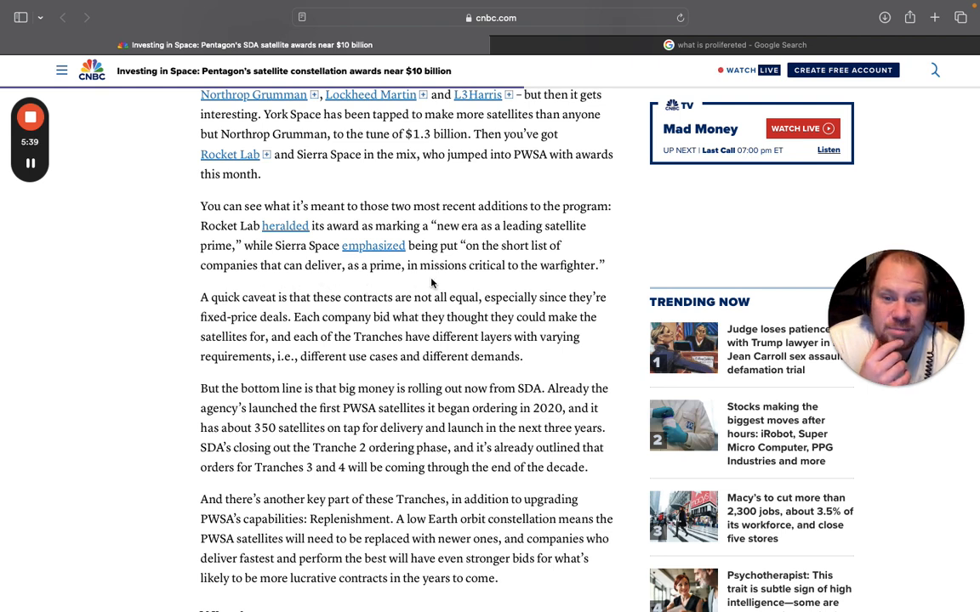
pyautogui.moveTo(594, 294)
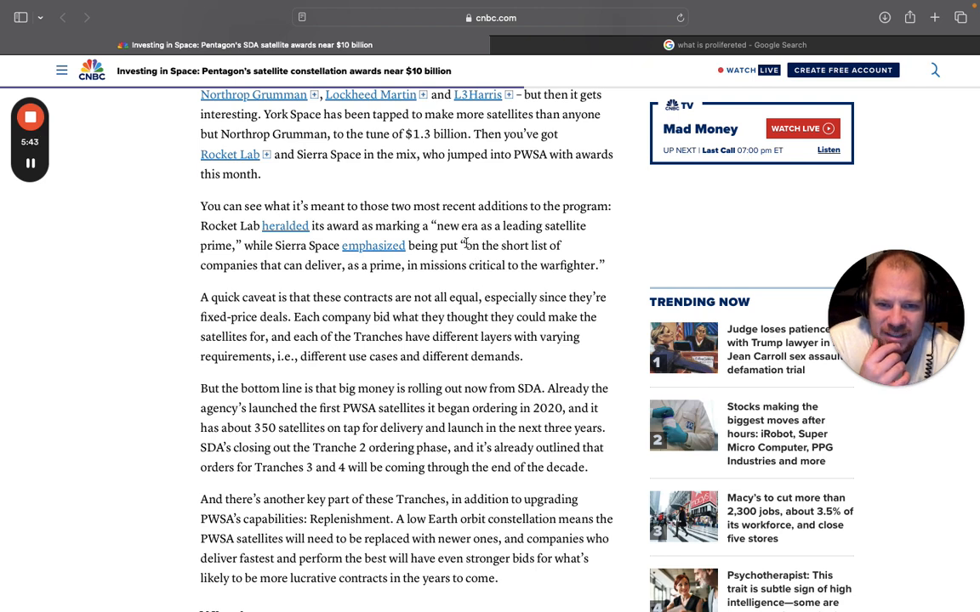
# Drag on the page, then scroll to the What's up space investment and Momentus bullets.
pyautogui.moveTo(469, 245); pyautogui.dragTo(598, 264)
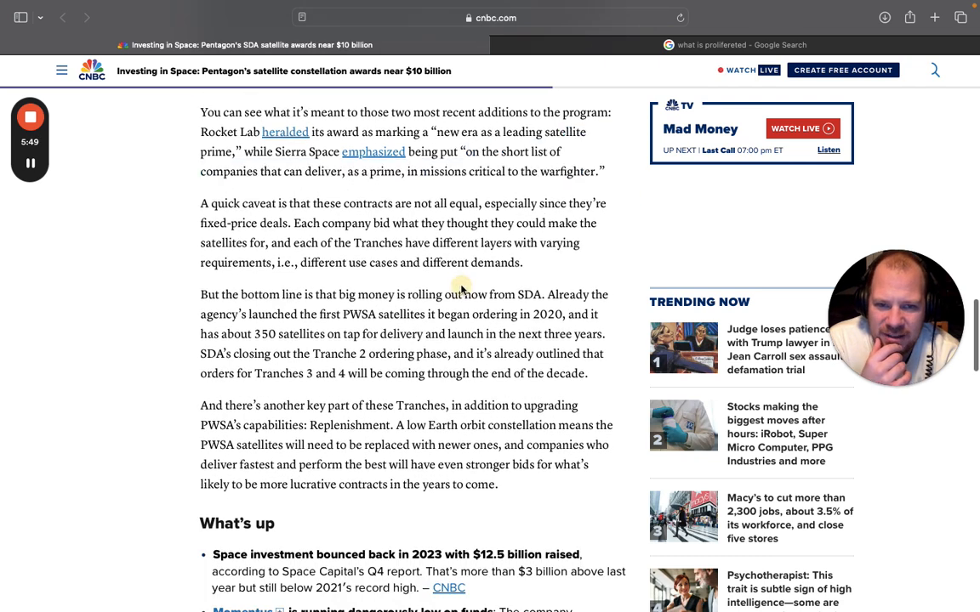
pyautogui.moveTo(300, 216)
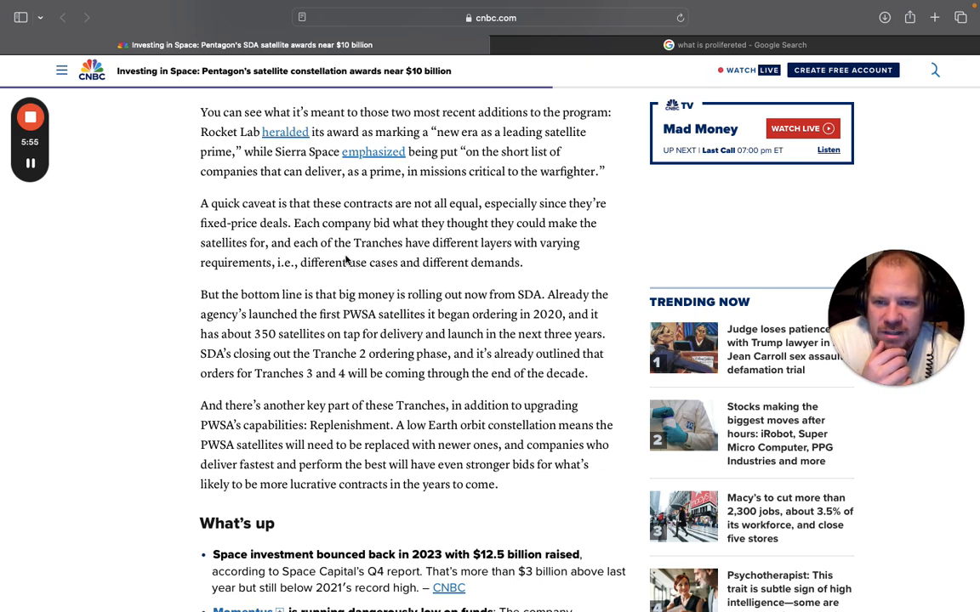
pyautogui.scroll(-3)
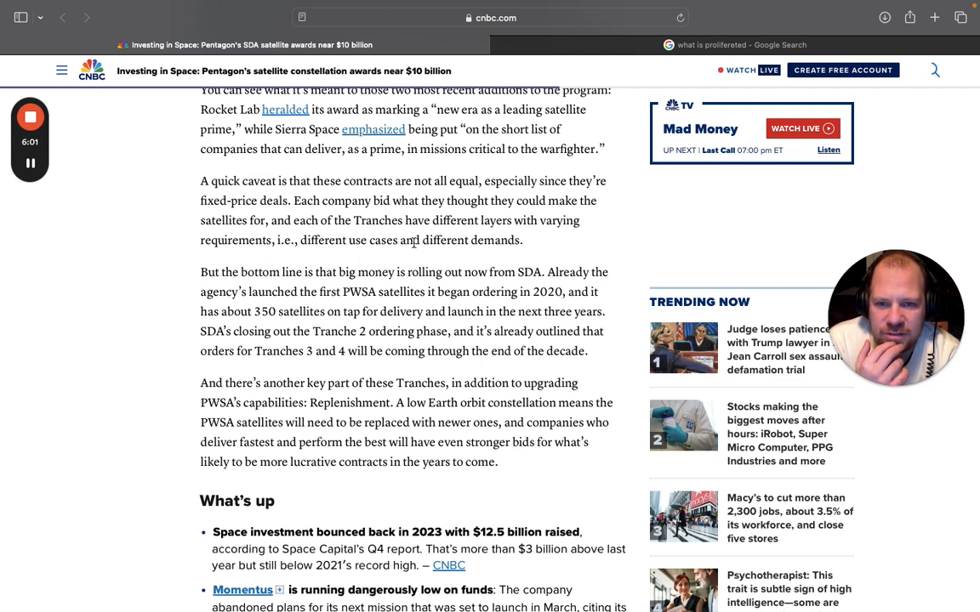
pyautogui.moveTo(242, 269)
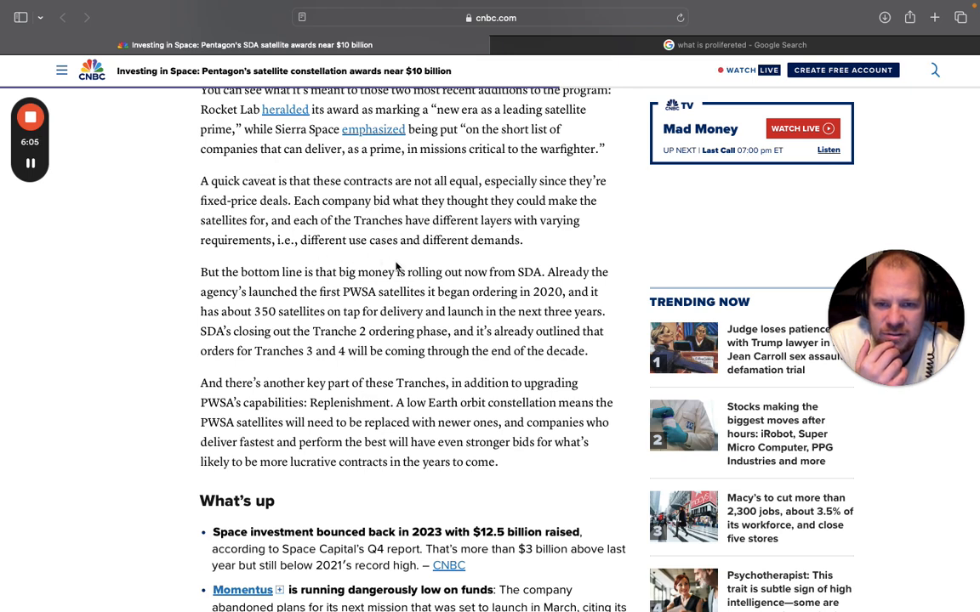
pyautogui.scroll(-3)
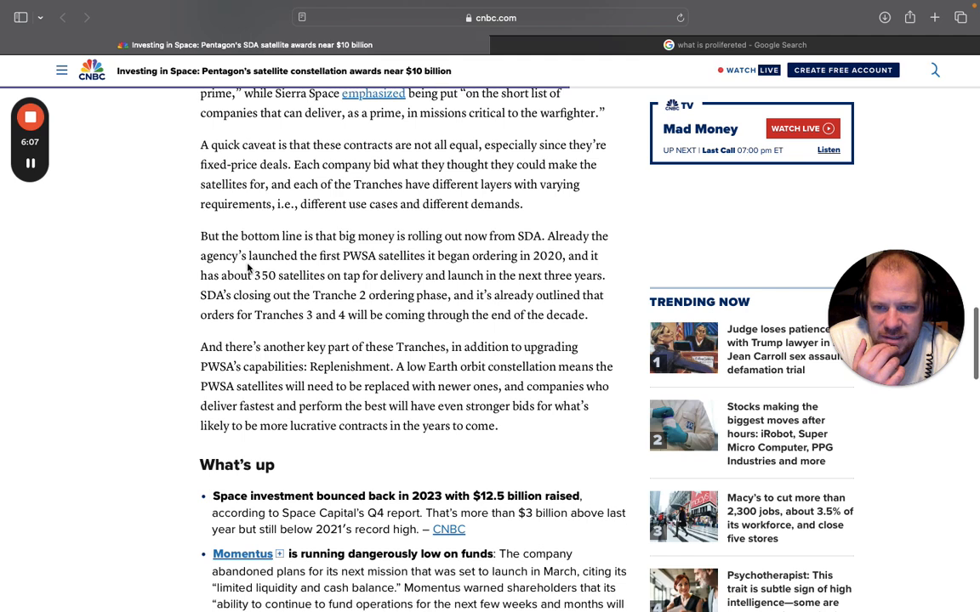
pyautogui.scroll(-3)
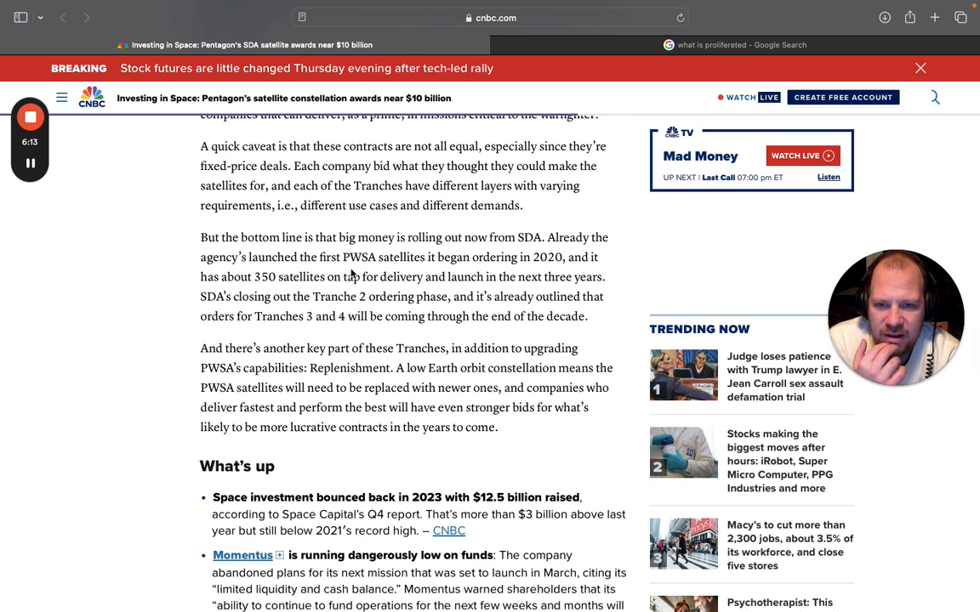
# Scroll the page to reveal the NASA and Boeing Starliner parachute test item.
pyautogui.scroll(-3)
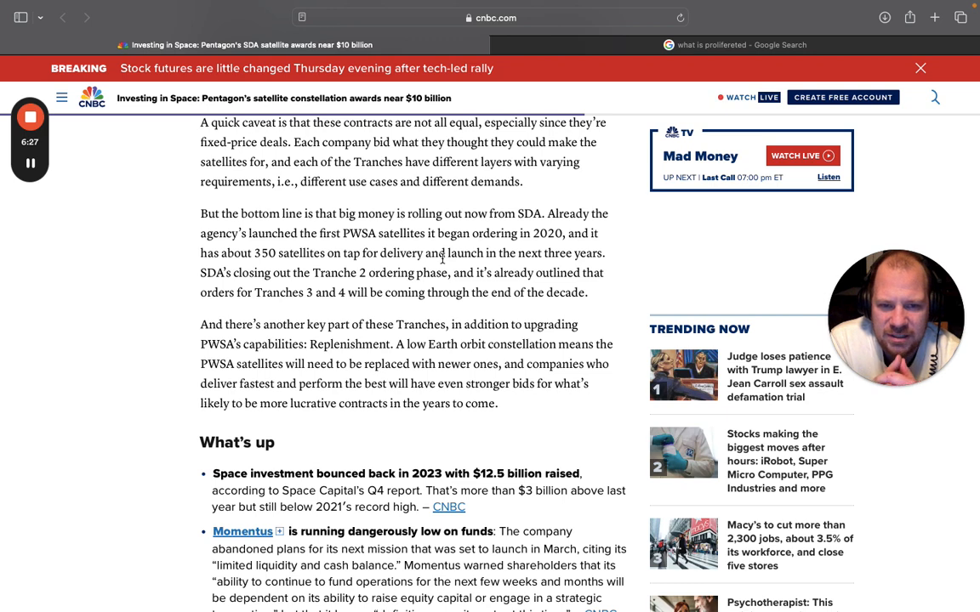
pyautogui.scroll(-3)
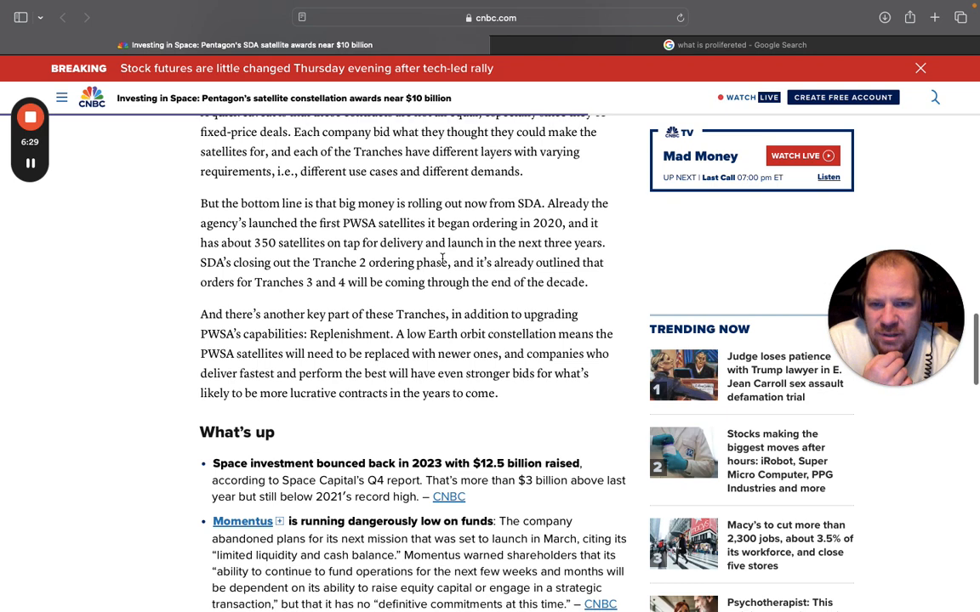
pyautogui.scroll(-3)
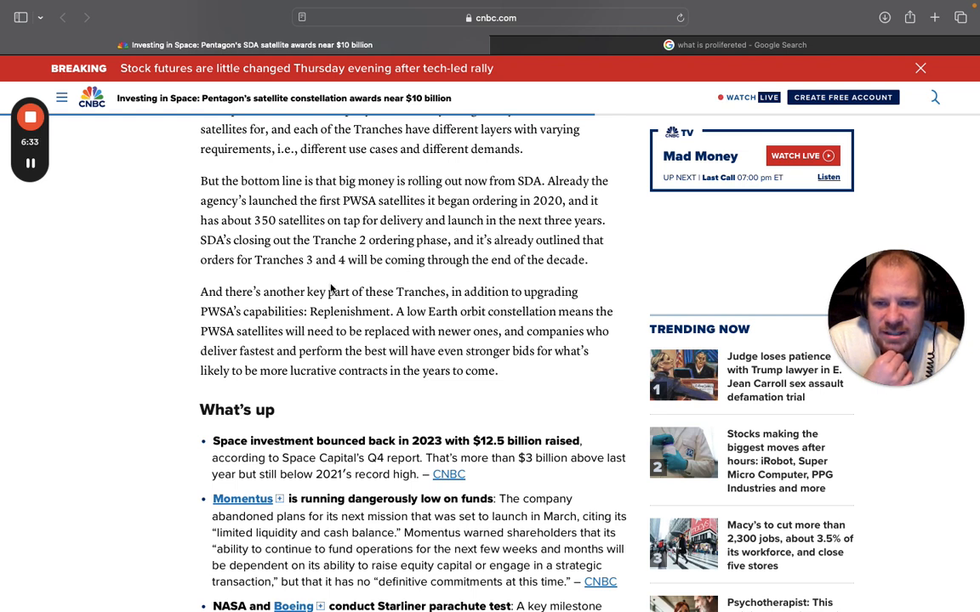
pyautogui.moveTo(296, 258)
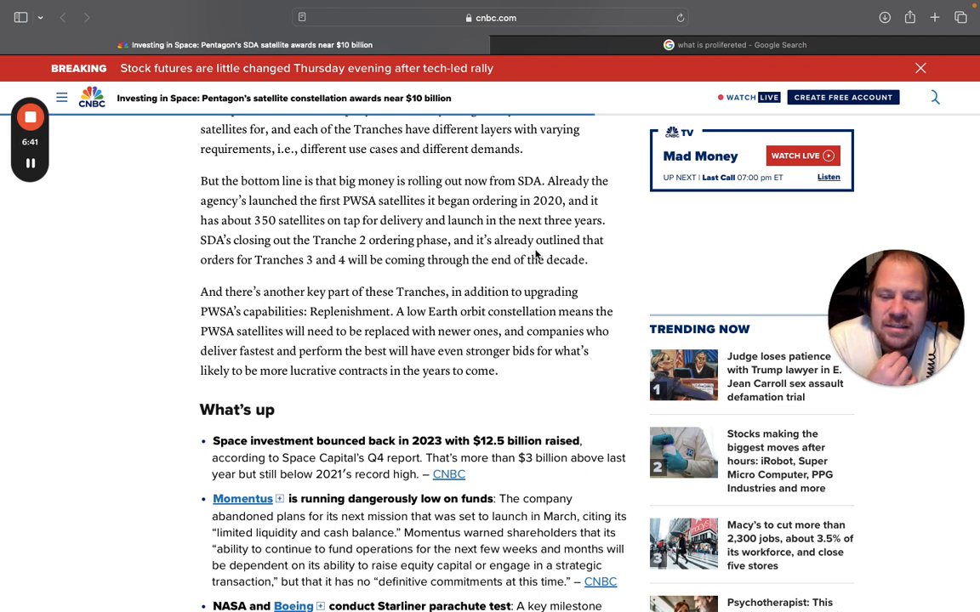
pyautogui.moveTo(298, 279)
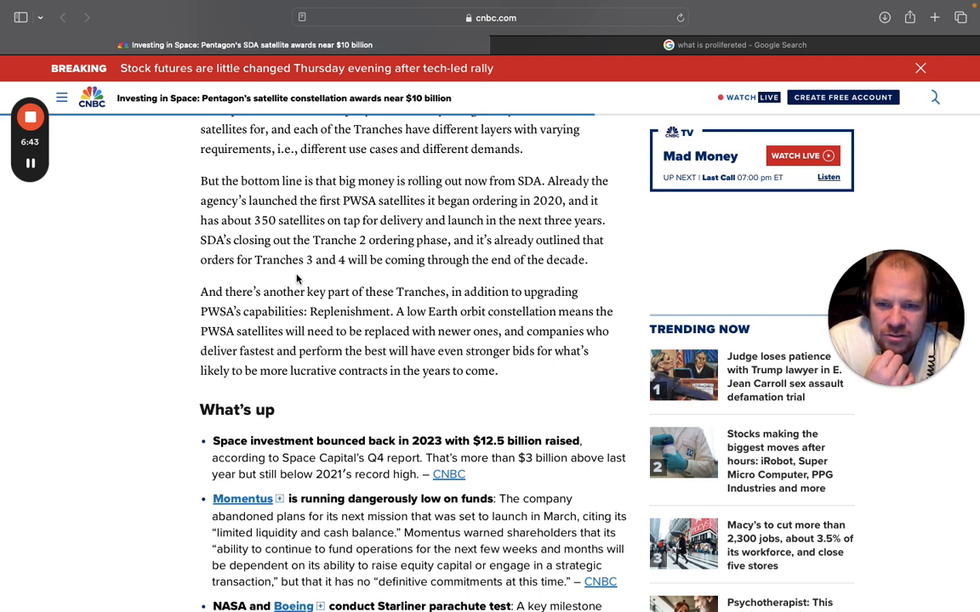
pyautogui.moveTo(510, 282)
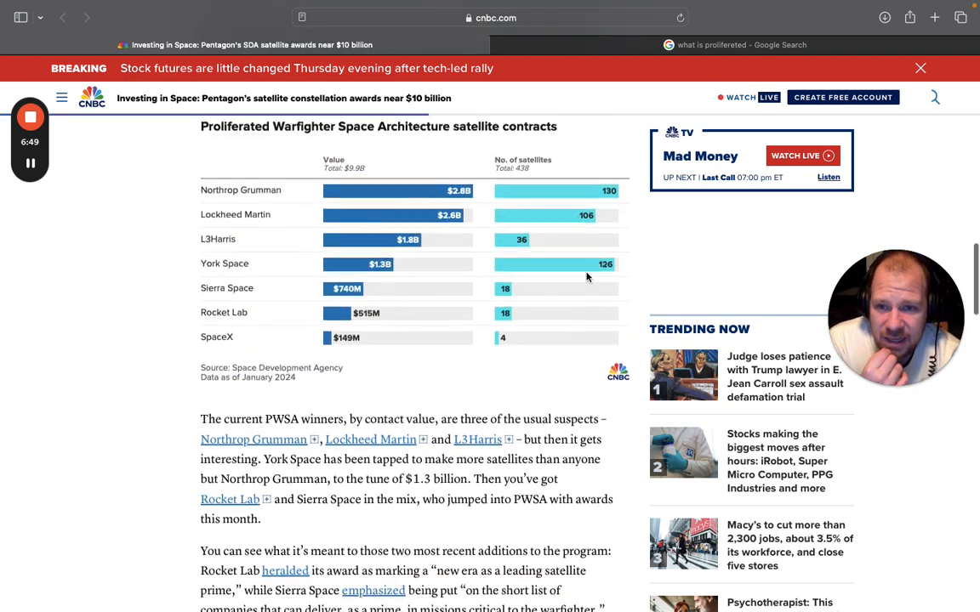
# Scroll past the chart to the caveat and replenishment paragraphs before What's up.
pyautogui.scroll(-3)
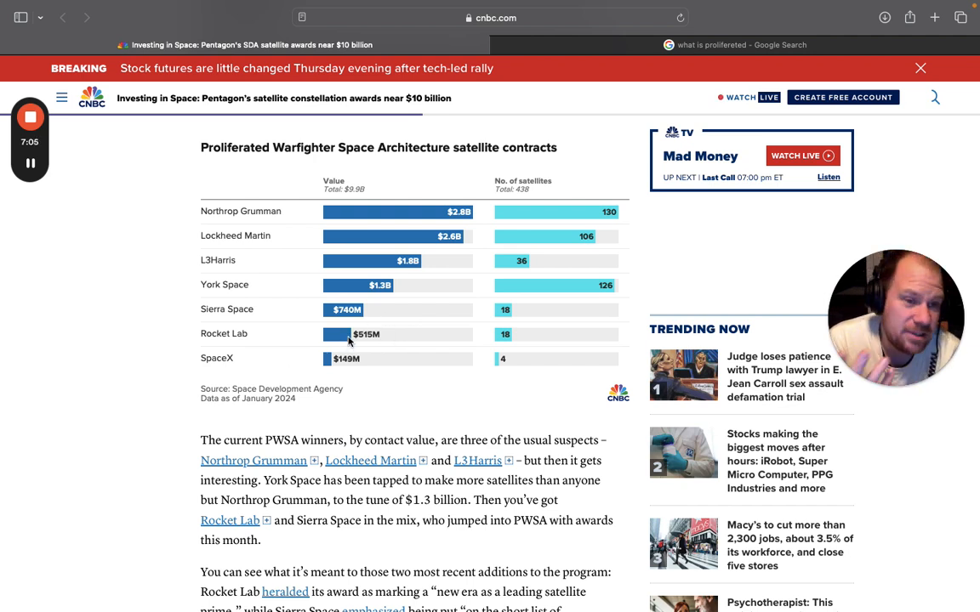
pyautogui.scroll(-3)
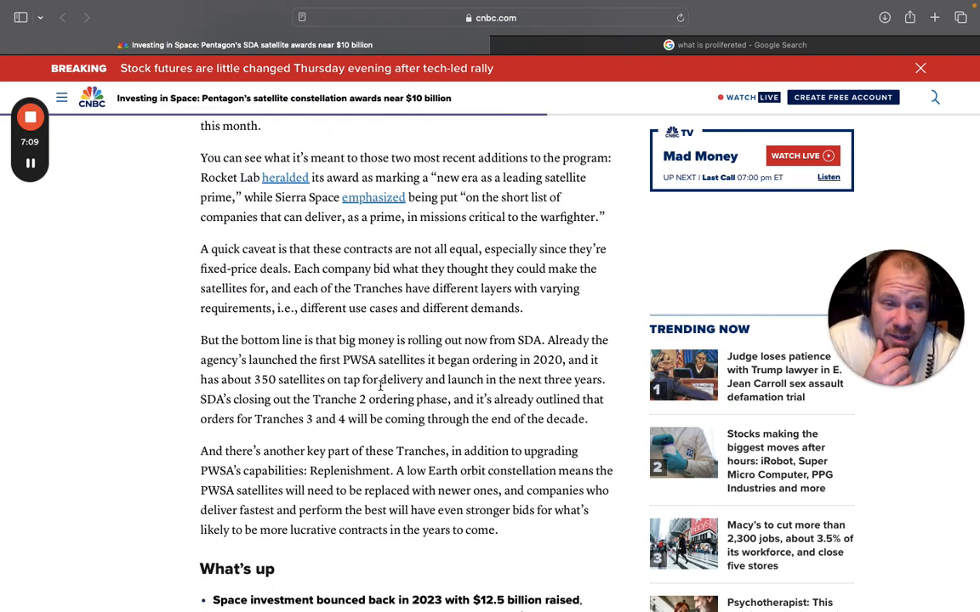
pyautogui.scroll(-3)
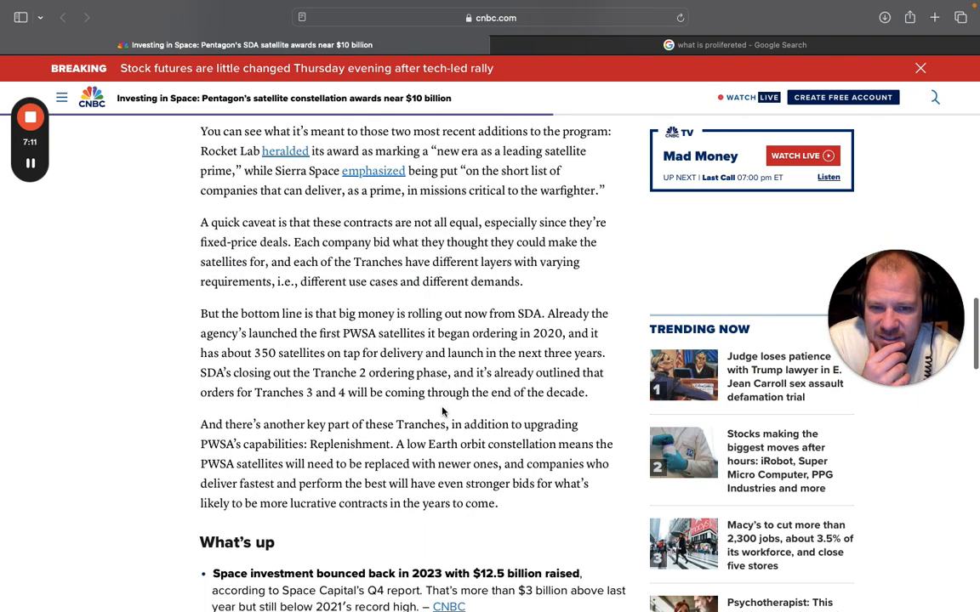
# Scroll until the space investment and Momentus low-funds items show in full.
pyautogui.scroll(-3)
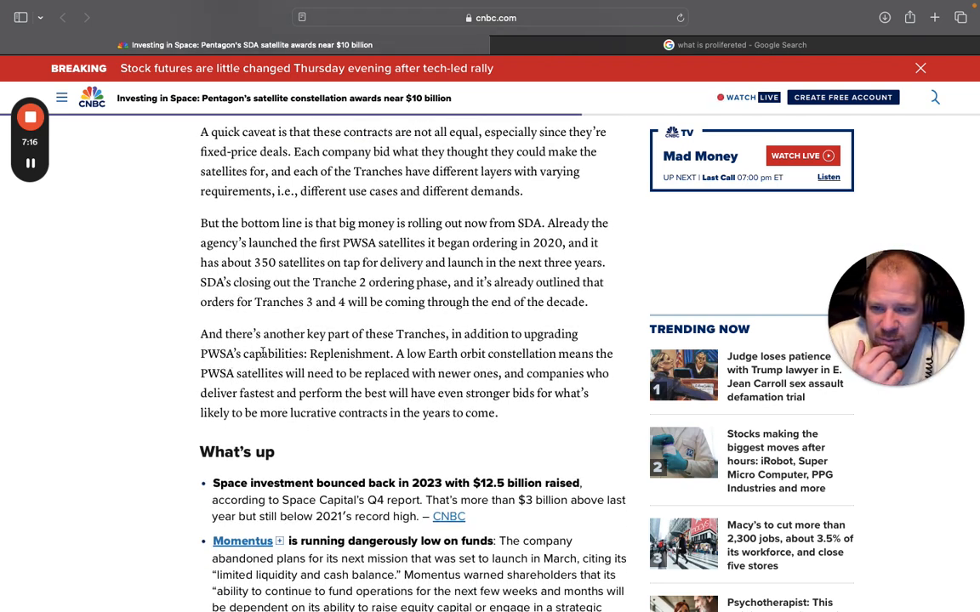
pyautogui.scroll(-3)
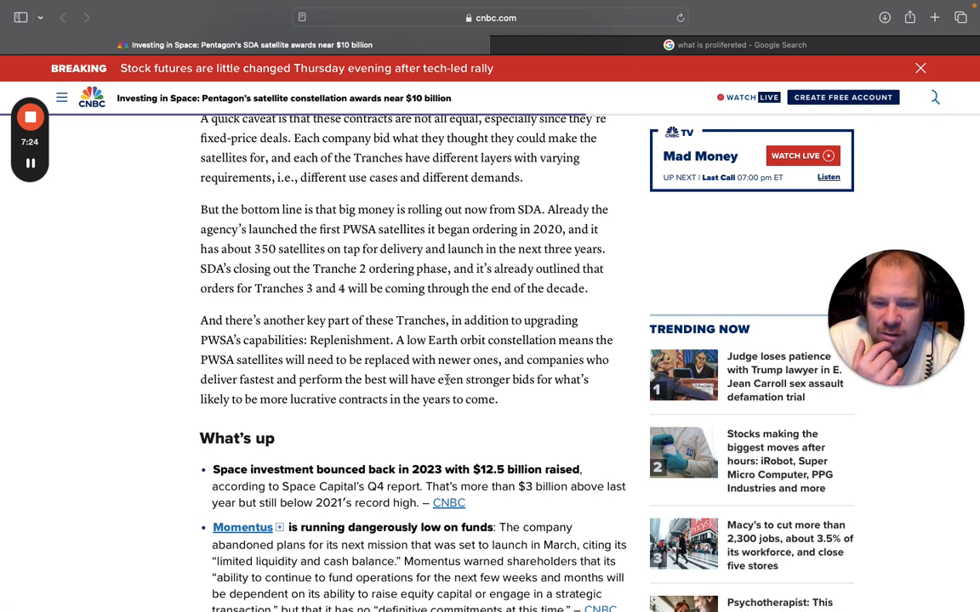
pyautogui.moveTo(243, 393)
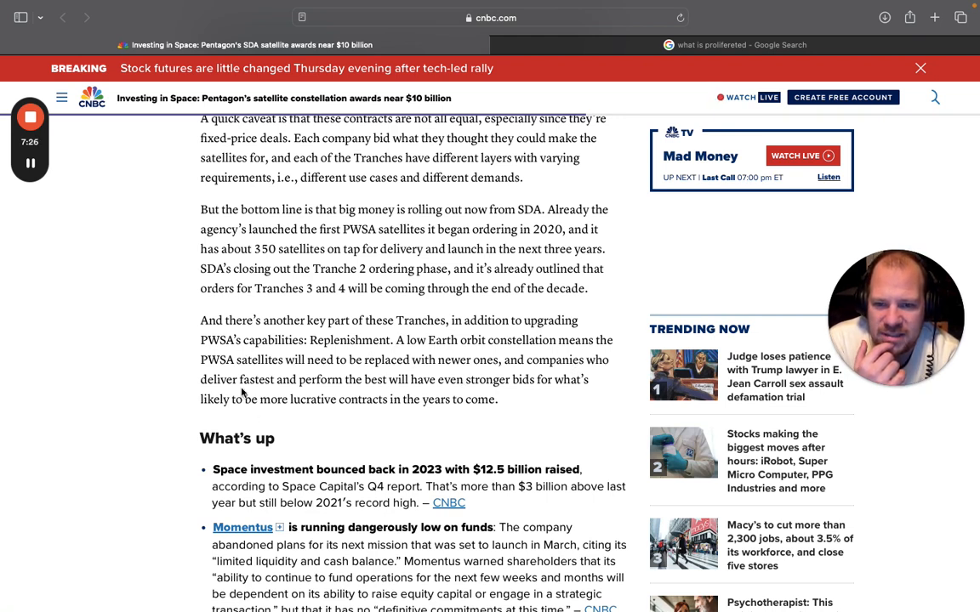
pyautogui.scroll(-3)
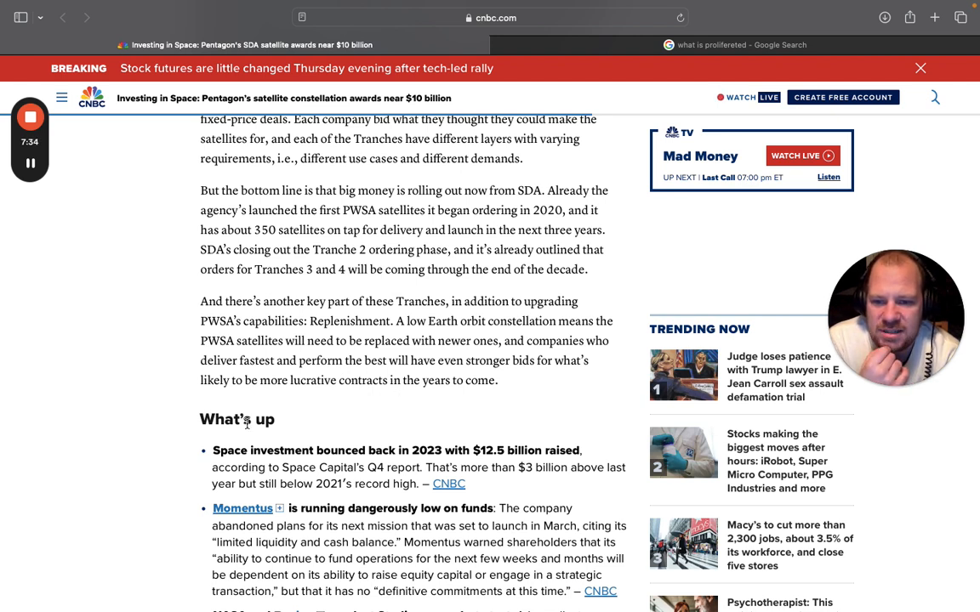
pyautogui.moveTo(381, 395)
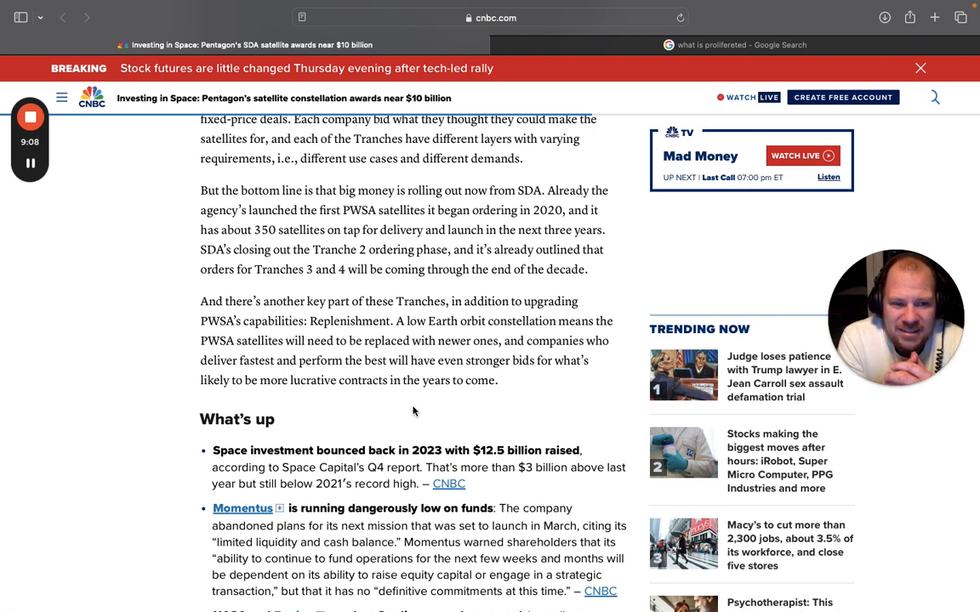
# Scroll back up to the chart's Rocket Lab and SpaceX rows and the winners paragraph.
pyautogui.scroll(-3)
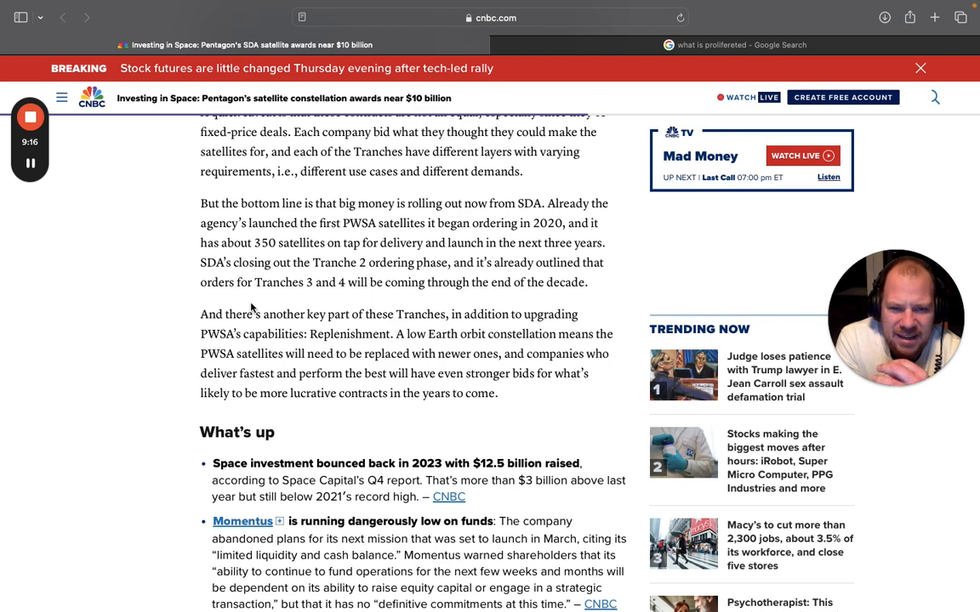
pyautogui.scroll(-3)
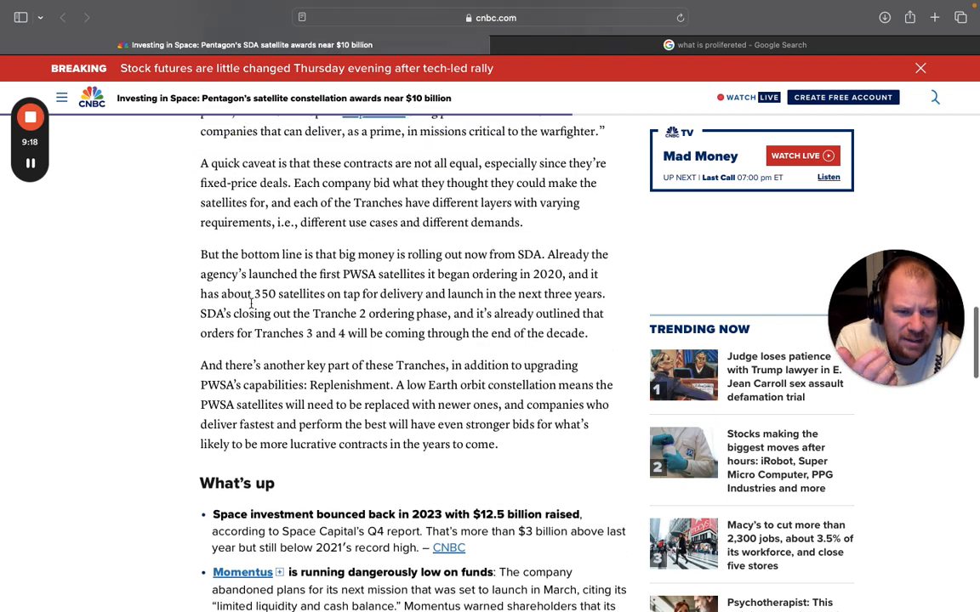
pyautogui.scroll(3)
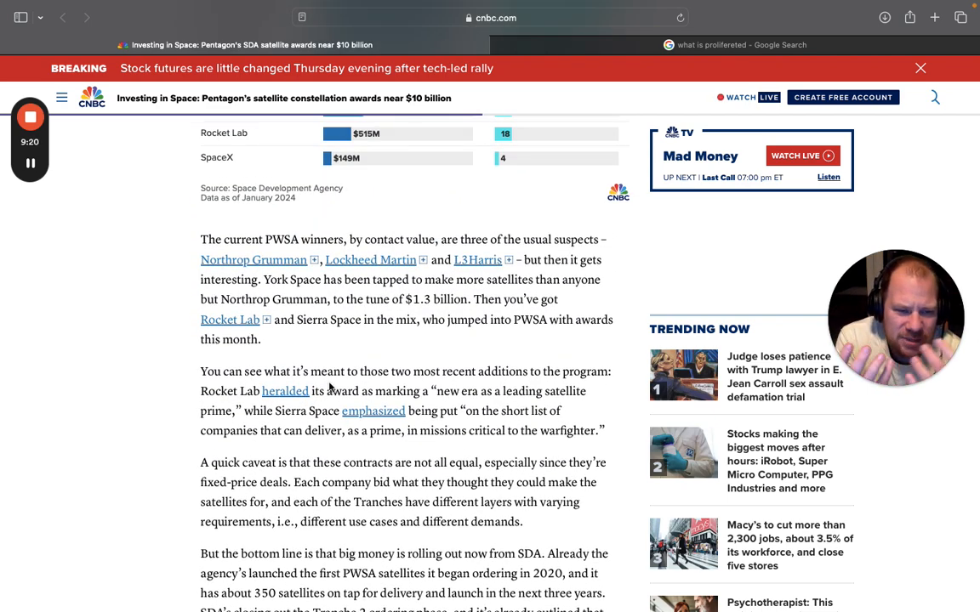